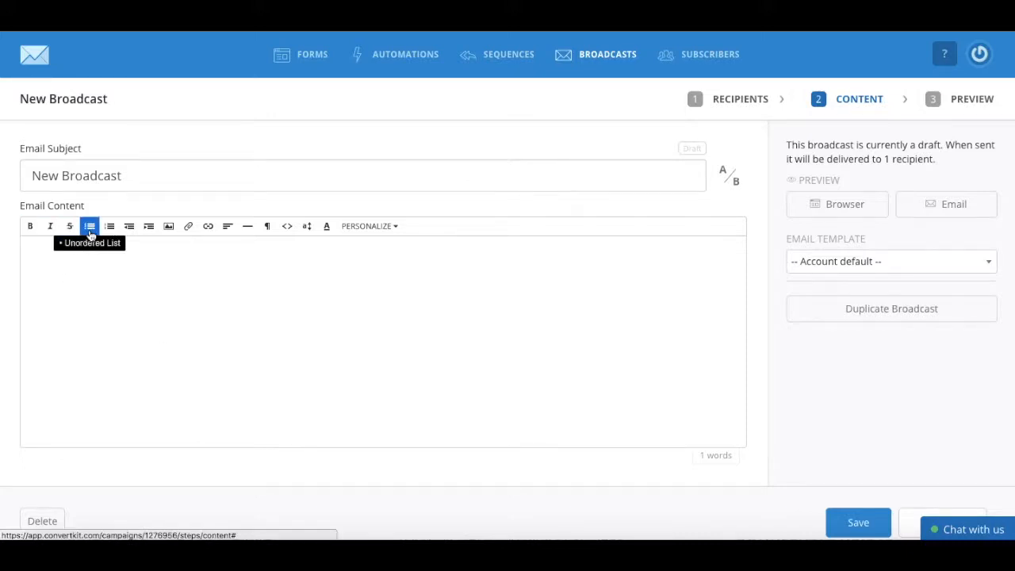
pyautogui.moveTo(168, 225)
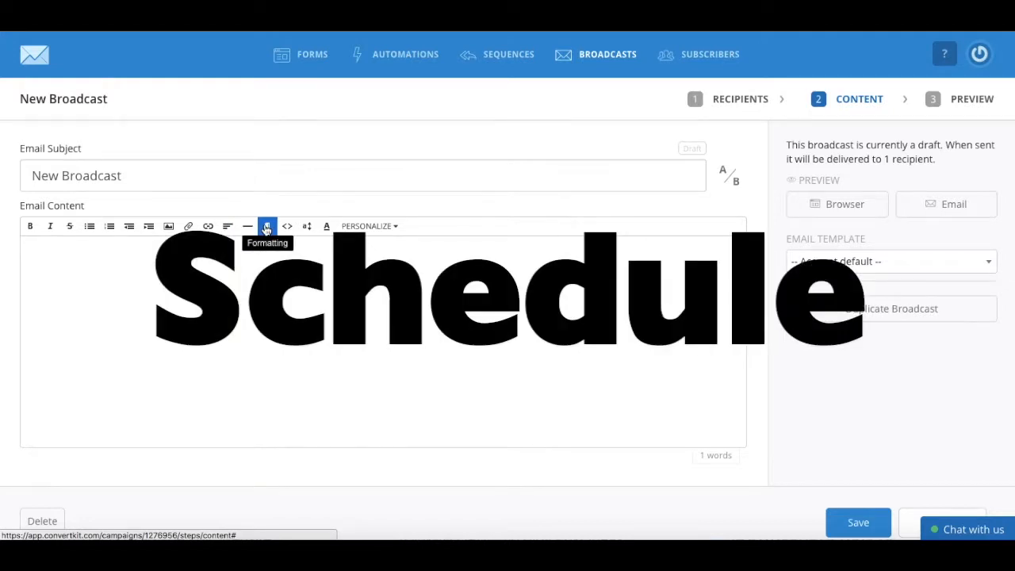
# Step: Switch from the ConvertKit broadcast editor to the Yes To Tech YouTube channel tab
pyautogui.click(368, 225)
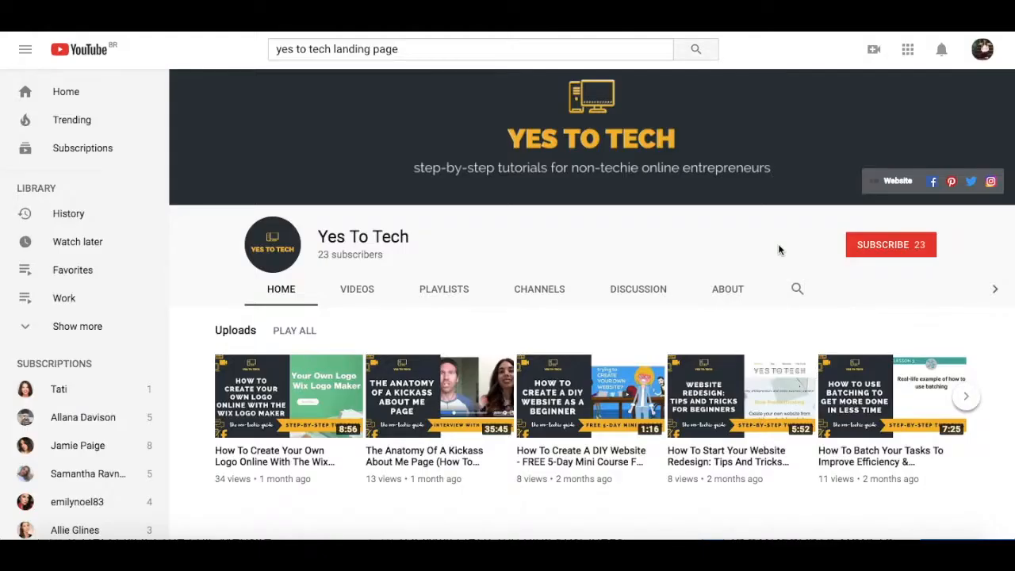
# Step: Return from YouTube to the ConvertKit subscribers dashboard with its daily chart
pyautogui.click(891, 244)
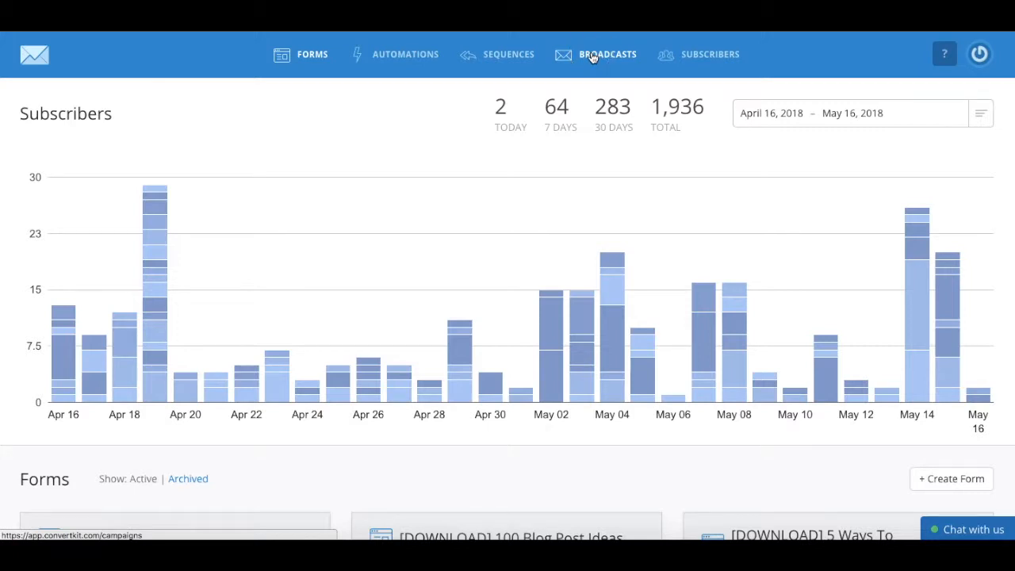
# Step: Show the All Broadcasts list and look through the broadcasts queued for June
pyautogui.click(608, 54)
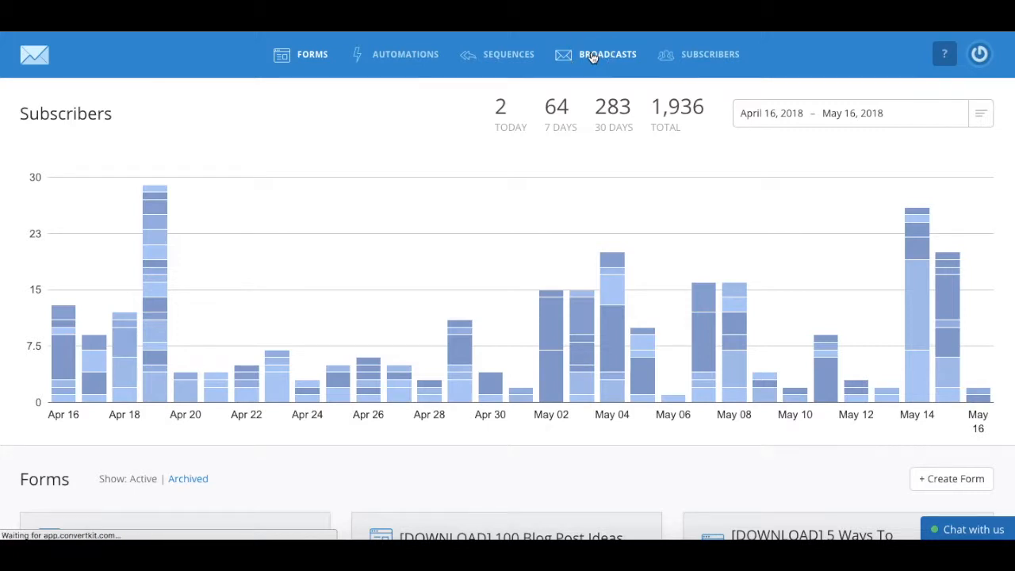
pyautogui.click(607, 54)
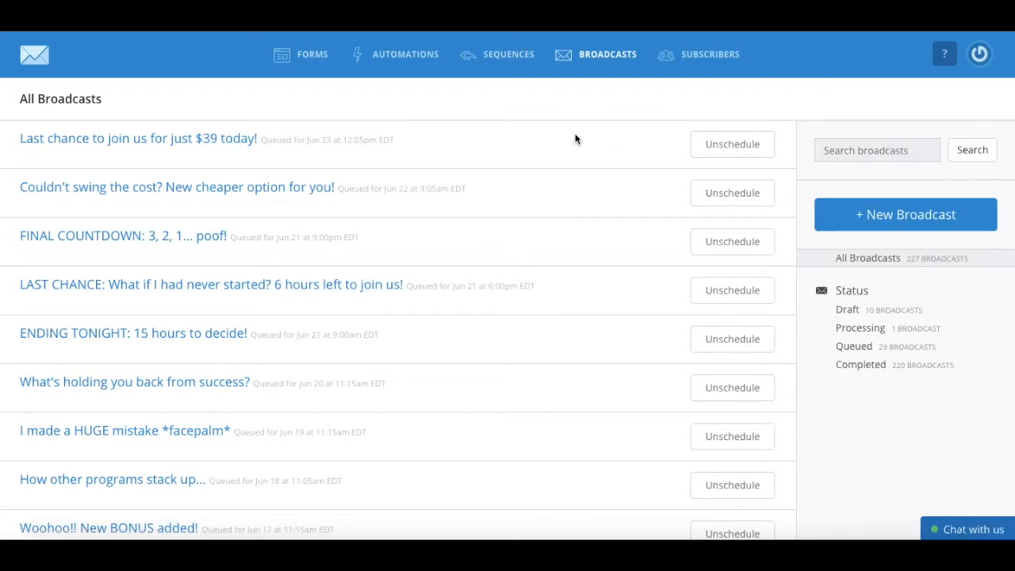
pyautogui.scroll(-3)
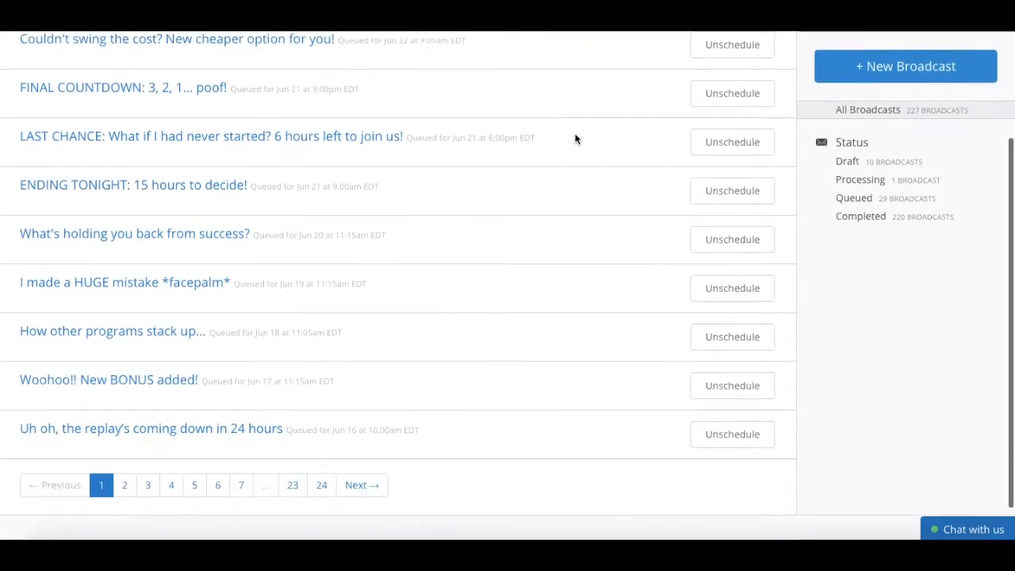
pyautogui.scroll(3)
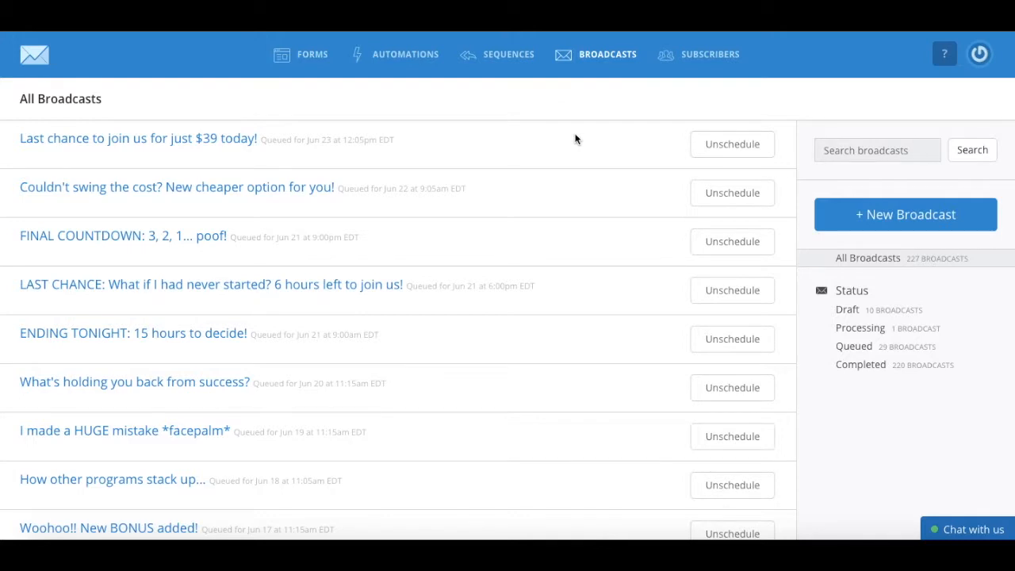
pyautogui.moveTo(796, 206)
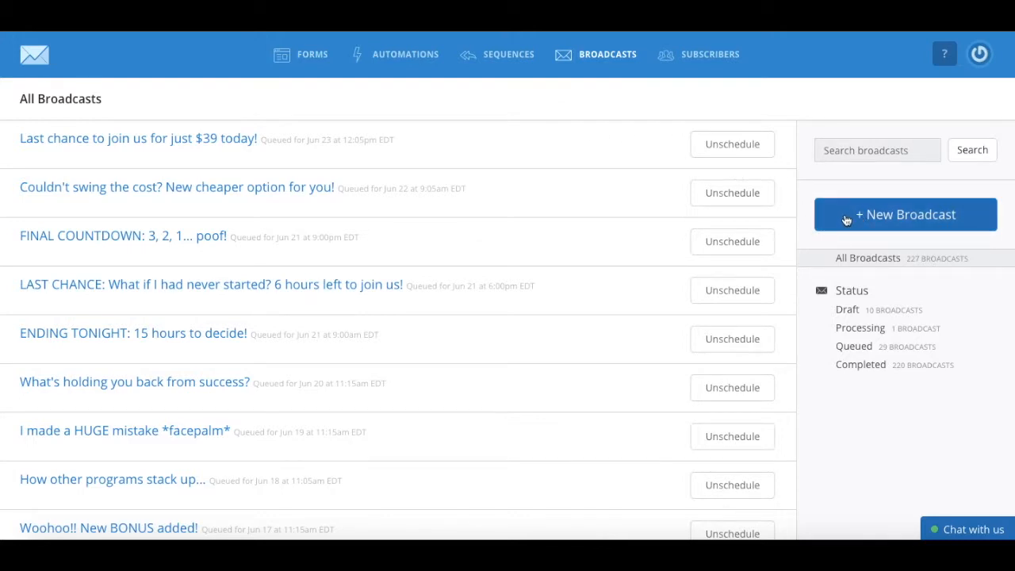
# Step: Create a new broadcast draft to all 1,936 subscribers and review the match all/none choice
pyautogui.click(904, 214)
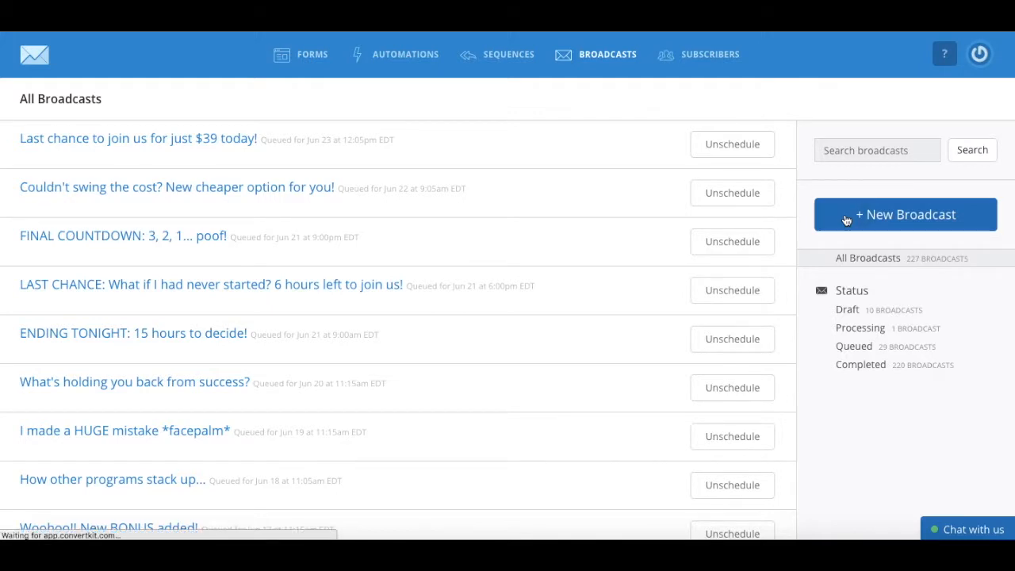
pyautogui.click(904, 214)
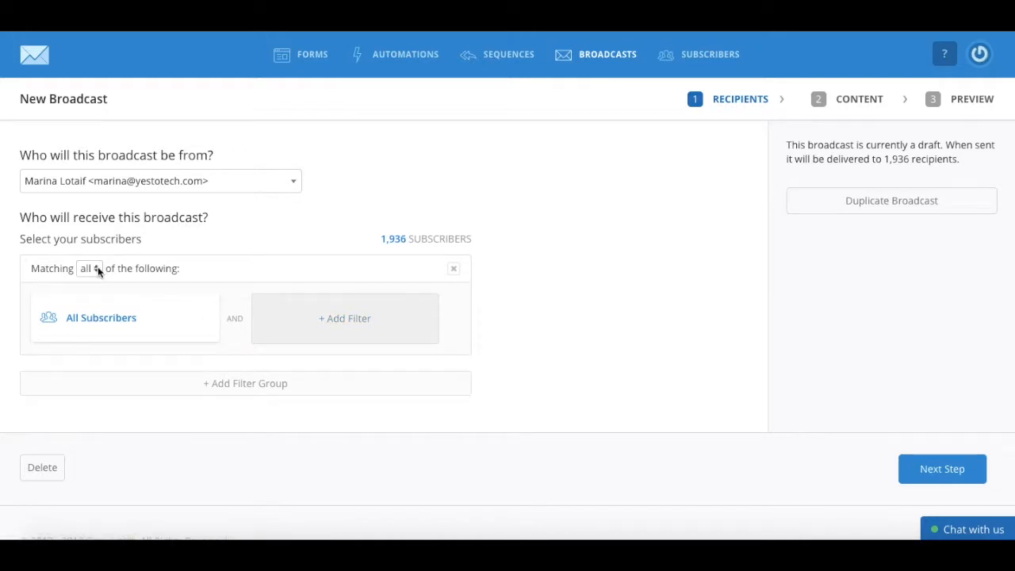
pyautogui.click(89, 268)
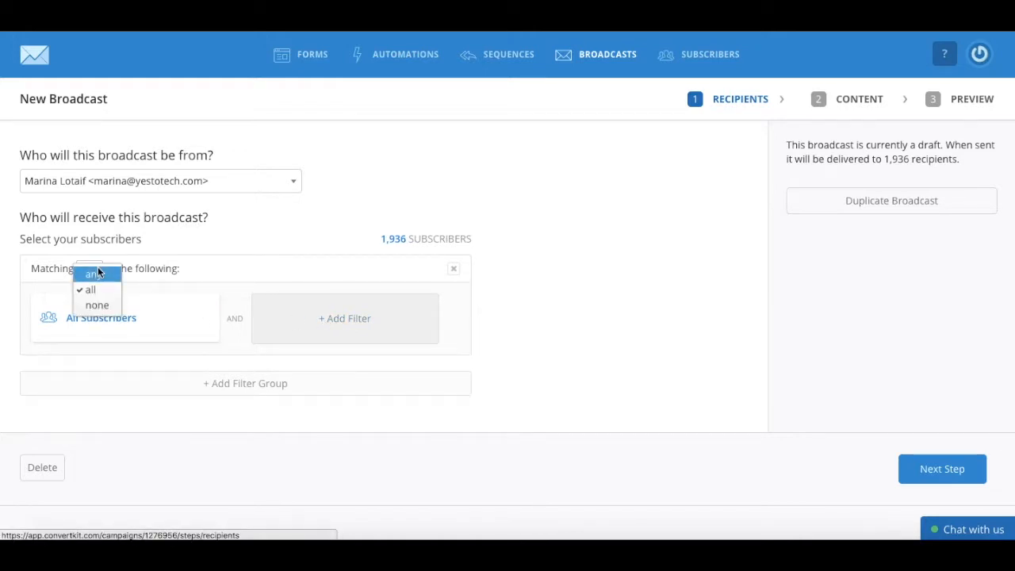
pyautogui.moveTo(89, 289)
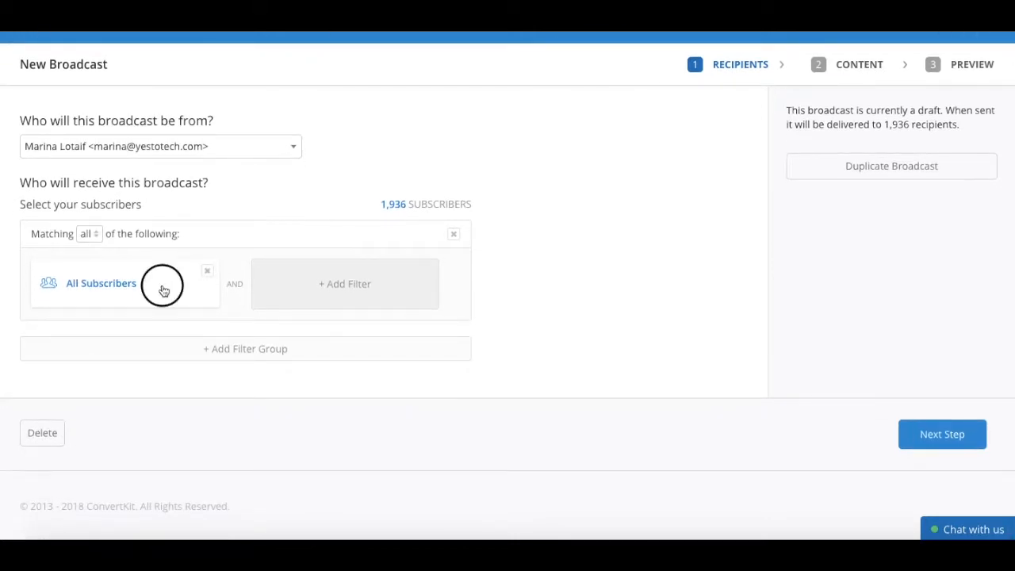
# Step: Edit the All Subscribers filter to use the Subscribed to filter type
pyautogui.click(102, 282)
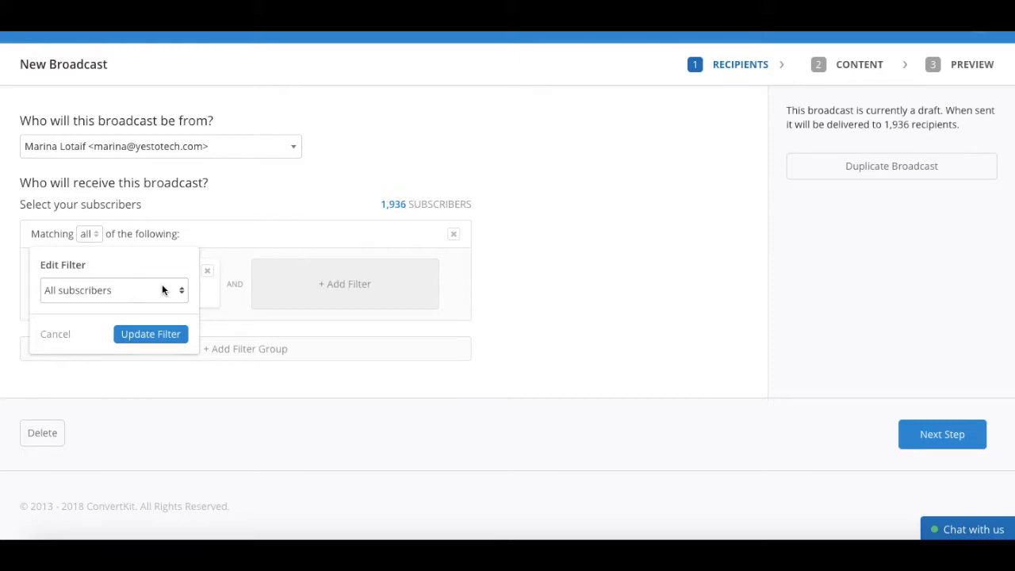
pyautogui.click(111, 289)
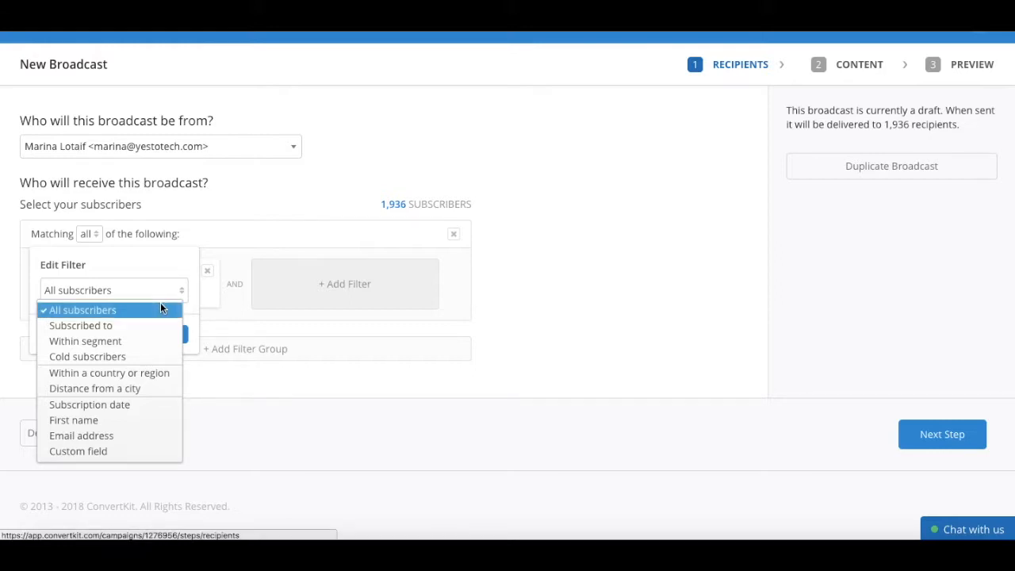
pyautogui.moveTo(158, 325)
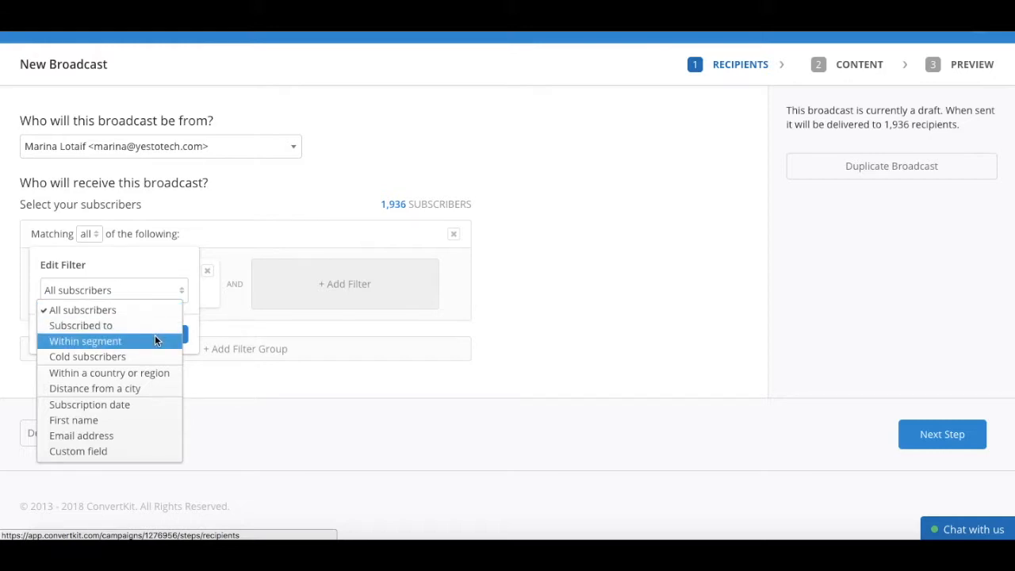
pyautogui.moveTo(151, 356)
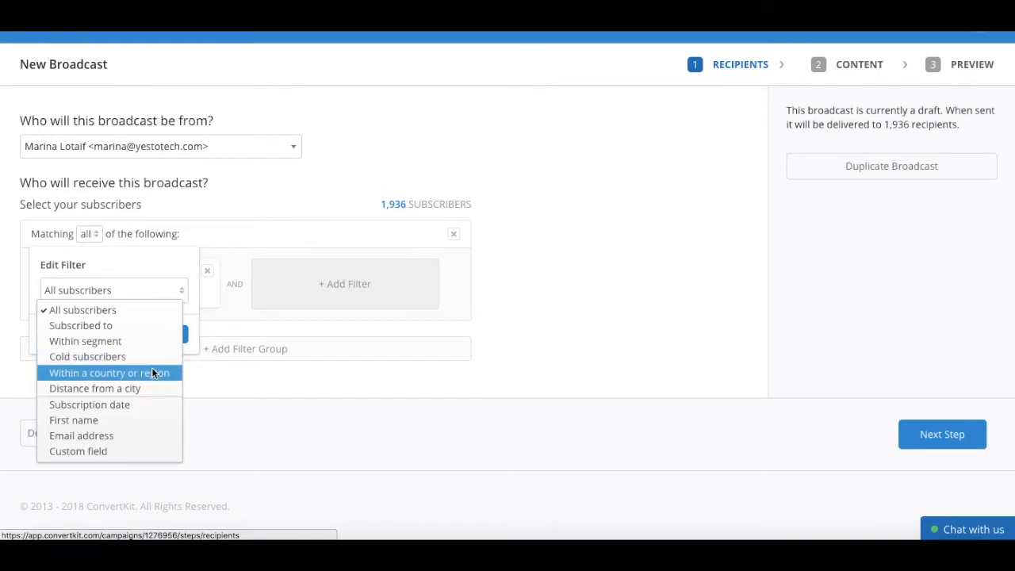
pyautogui.moveTo(95, 387)
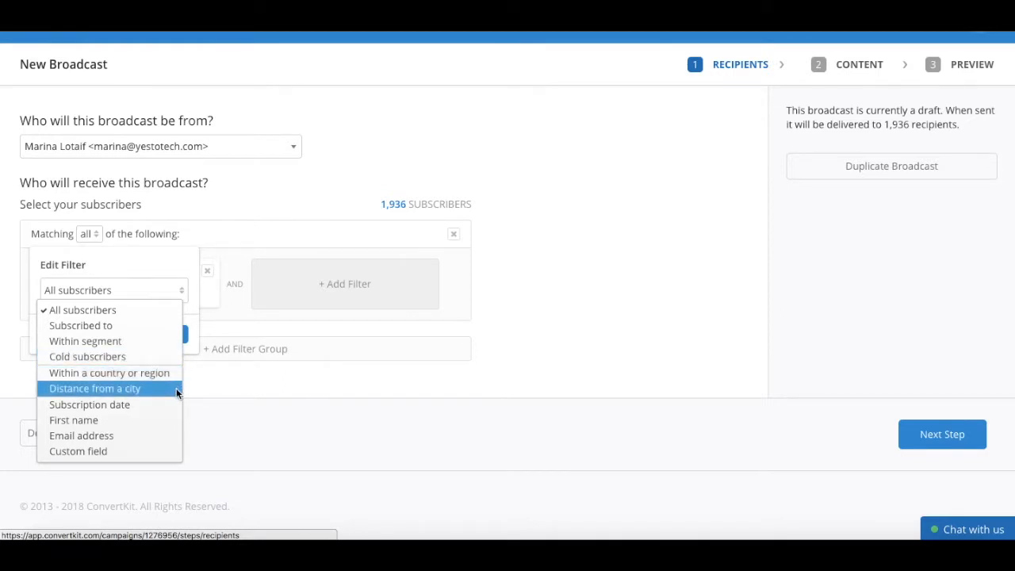
pyautogui.moveTo(169, 404)
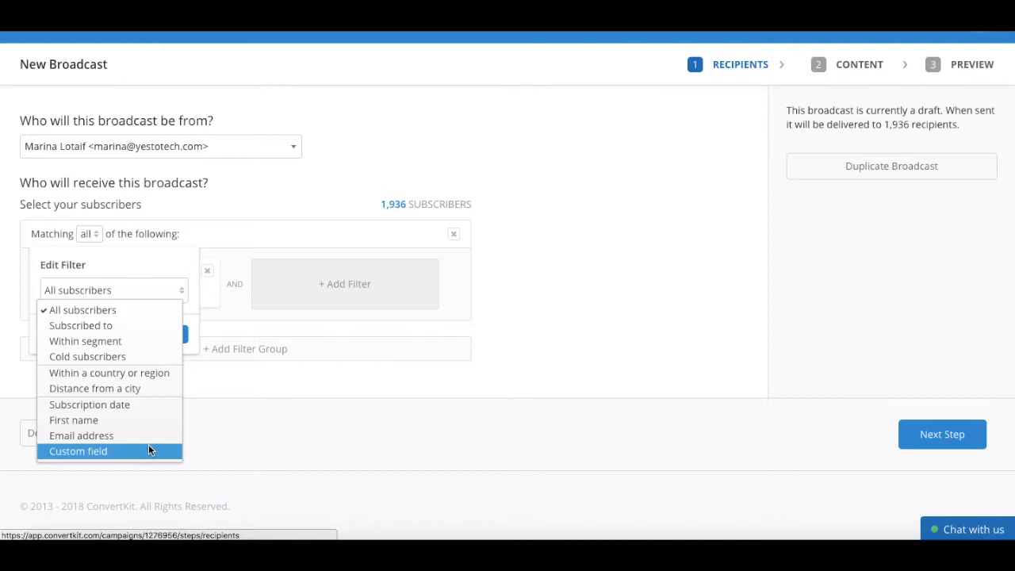
pyautogui.click(79, 325)
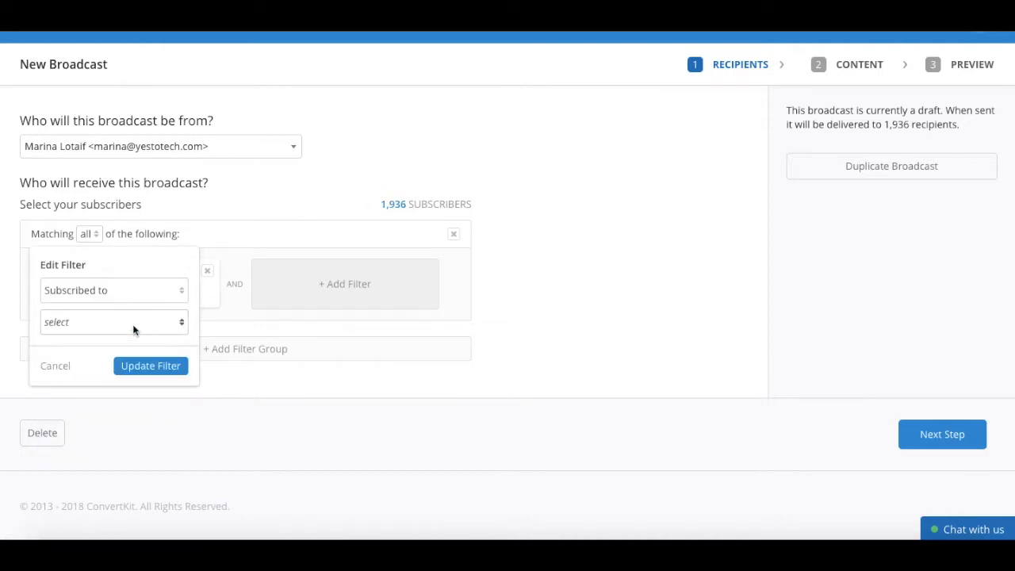
# Step: Limit recipients to the [ATTENDED] MYWCLC Webinar May 31 tag, leaving 1 subscriber
pyautogui.click(114, 320)
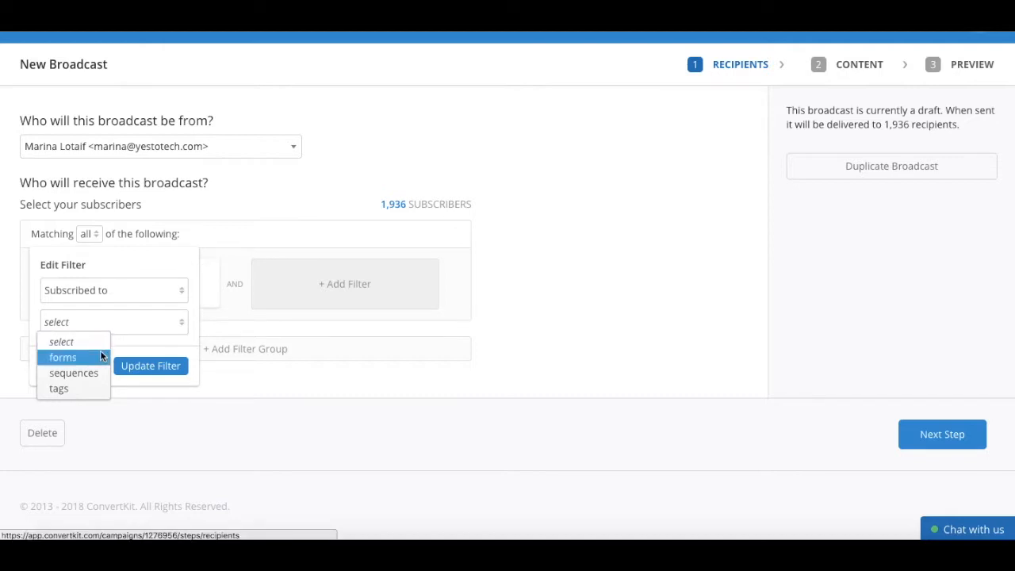
pyautogui.click(57, 387)
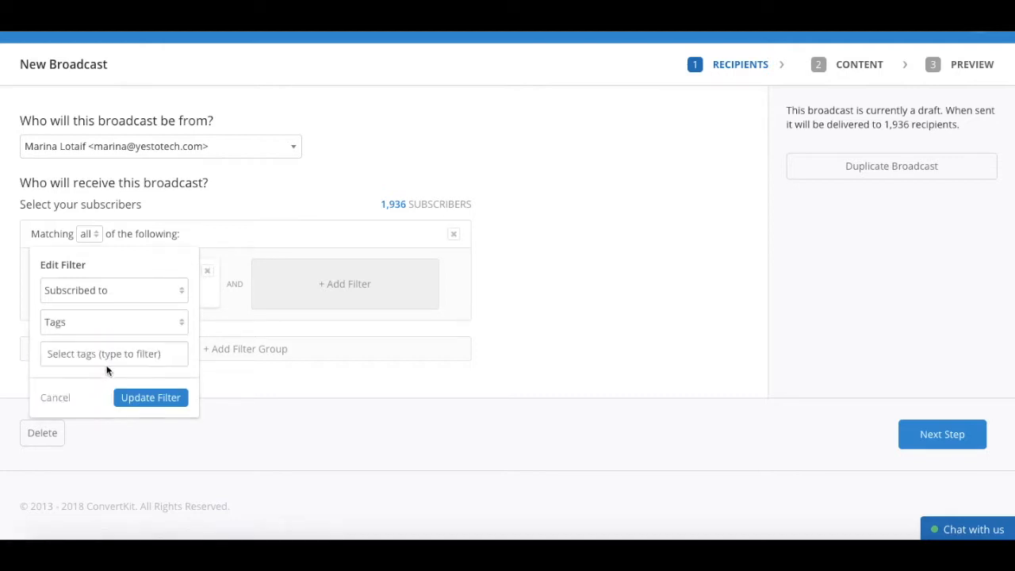
pyautogui.click(114, 353)
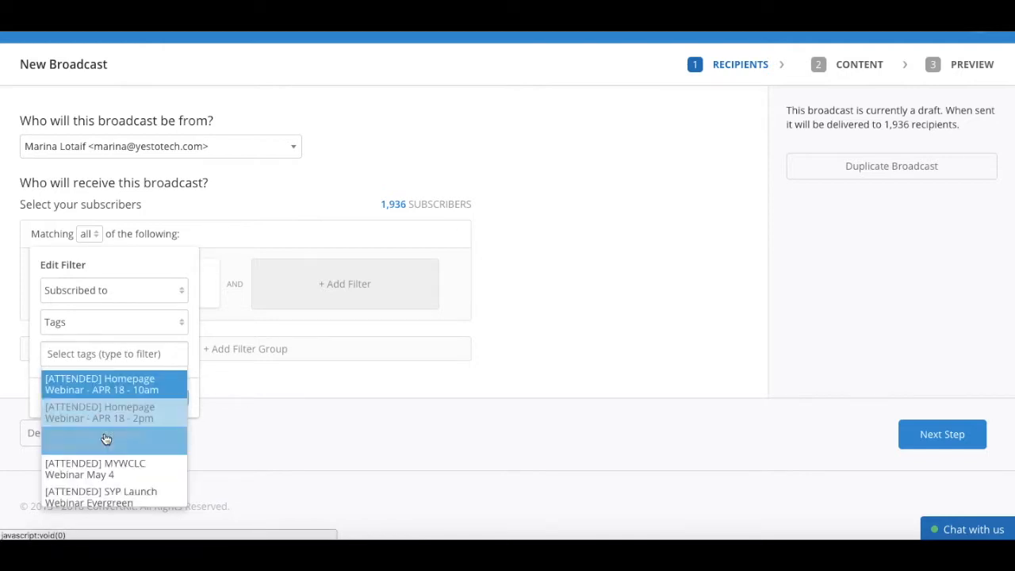
pyautogui.click(106, 440)
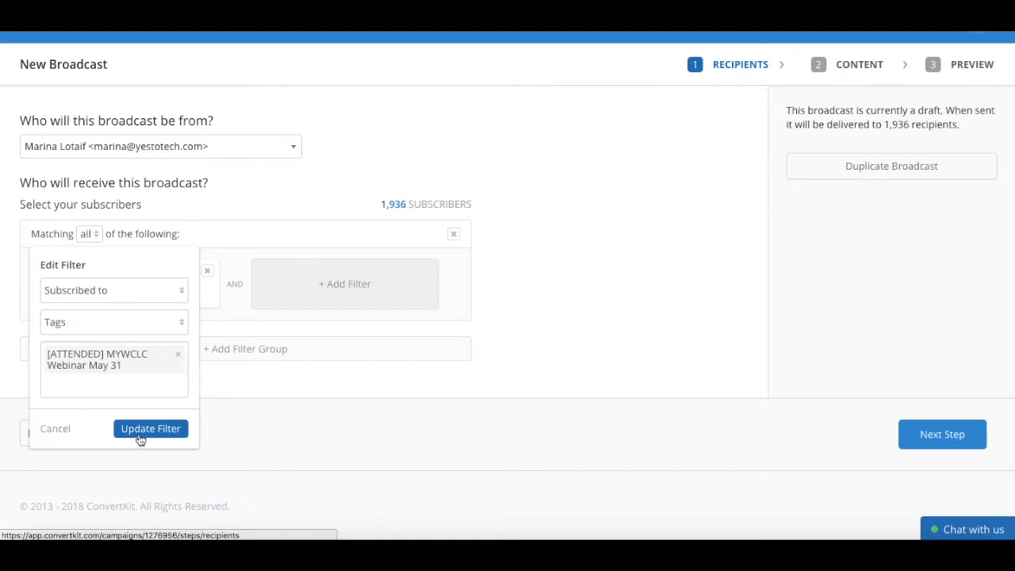
pyautogui.click(149, 428)
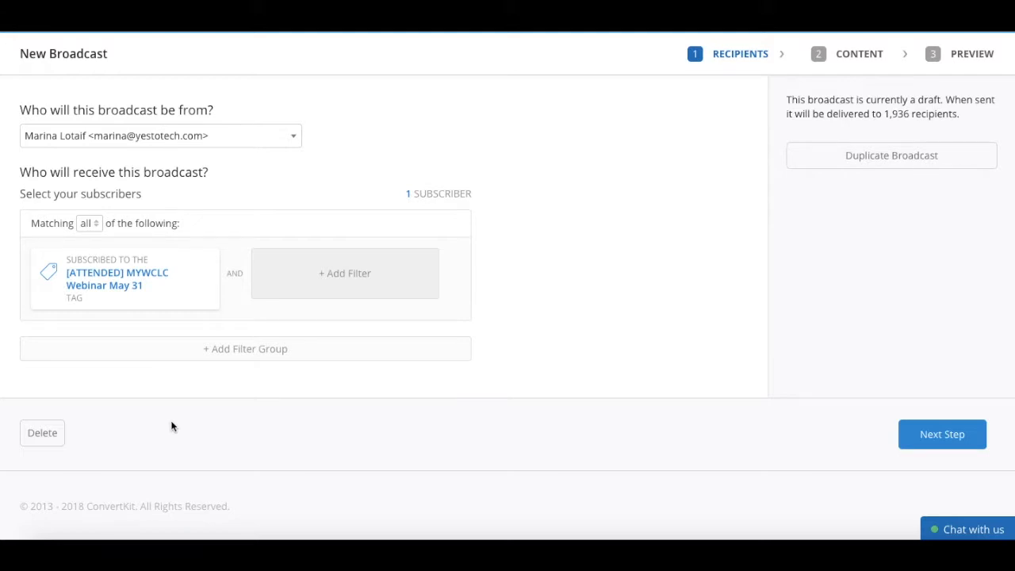
pyautogui.moveTo(961, 441)
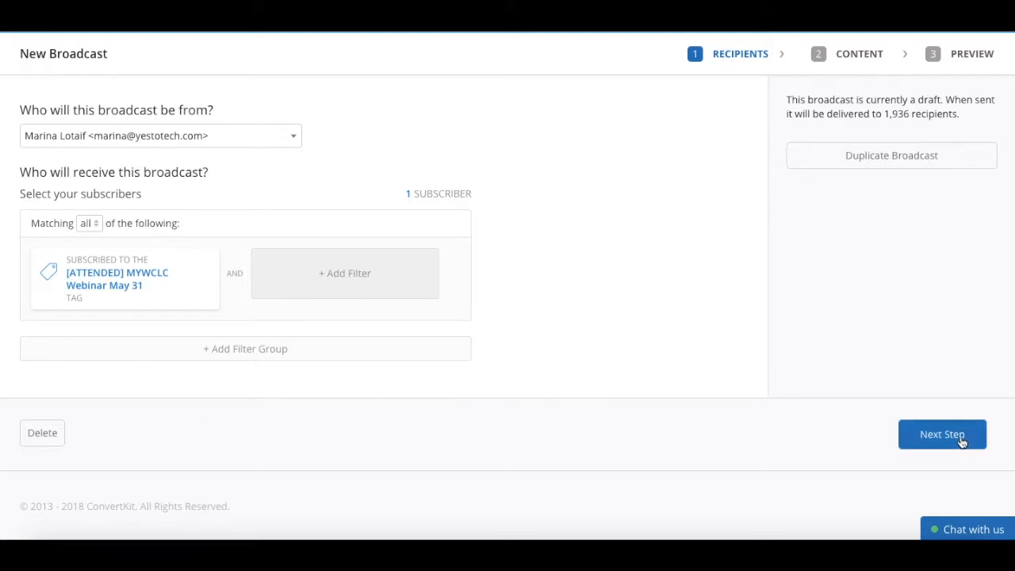
# Step: Move to the content step and list the Personalize subscriber fields for the email body
pyautogui.click(942, 434)
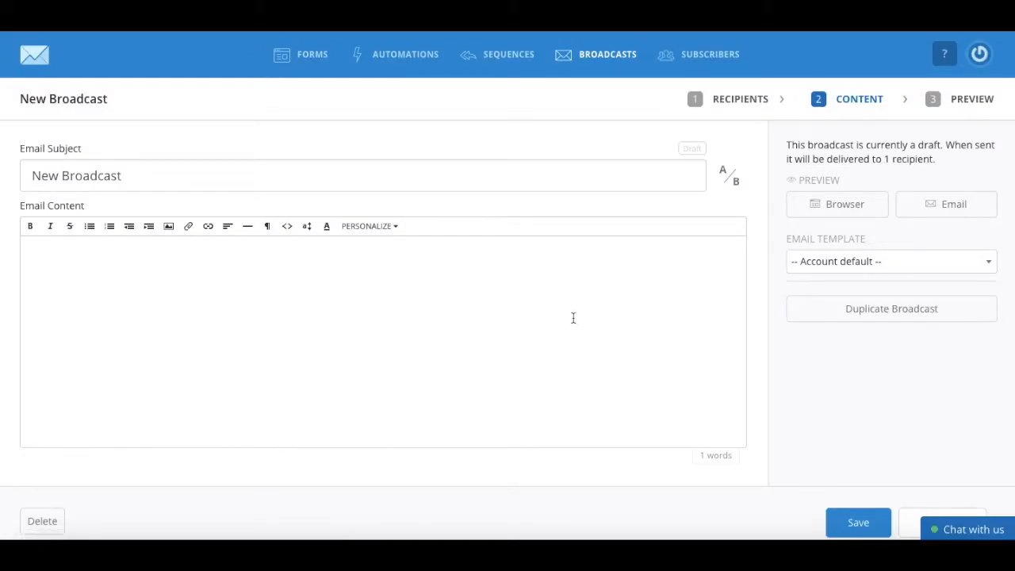
pyautogui.moveTo(404, 111)
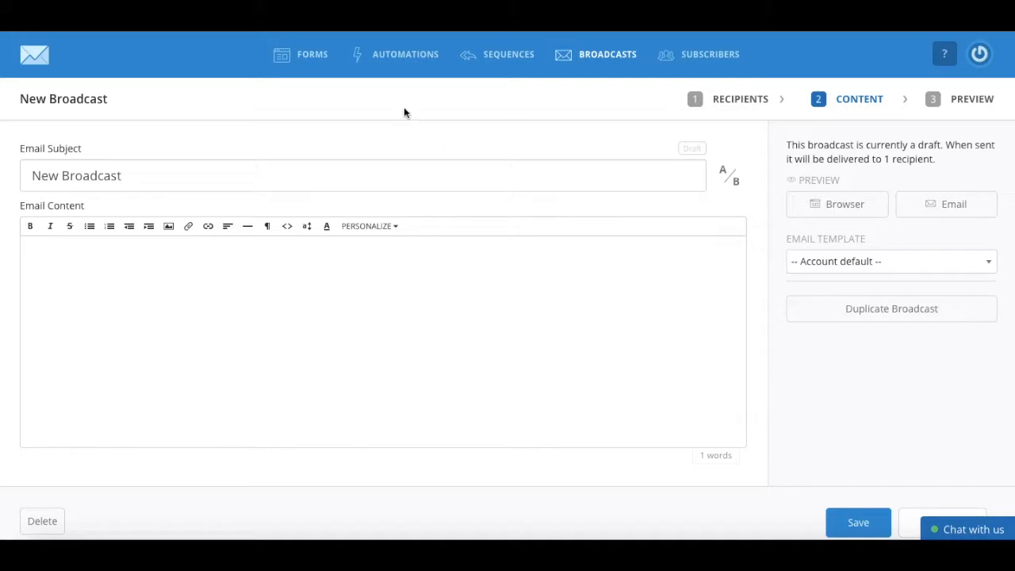
pyautogui.moveTo(276, 187)
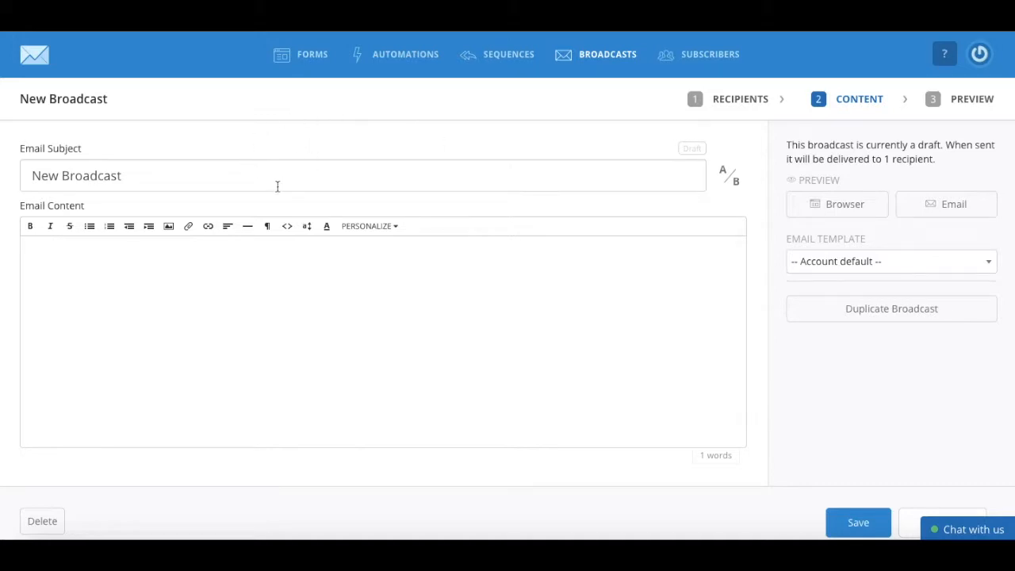
pyautogui.moveTo(273, 356)
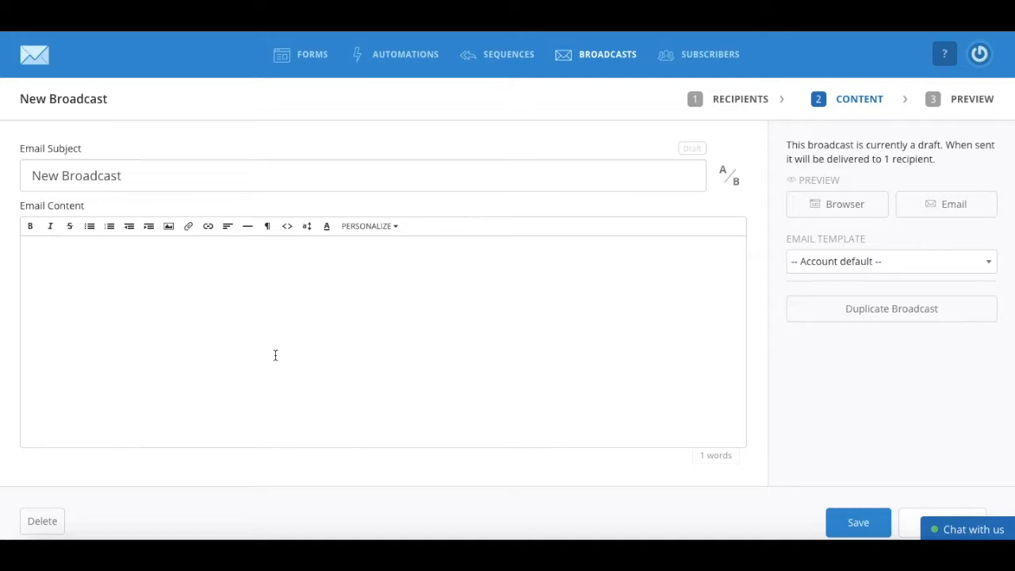
pyautogui.moveTo(190, 358)
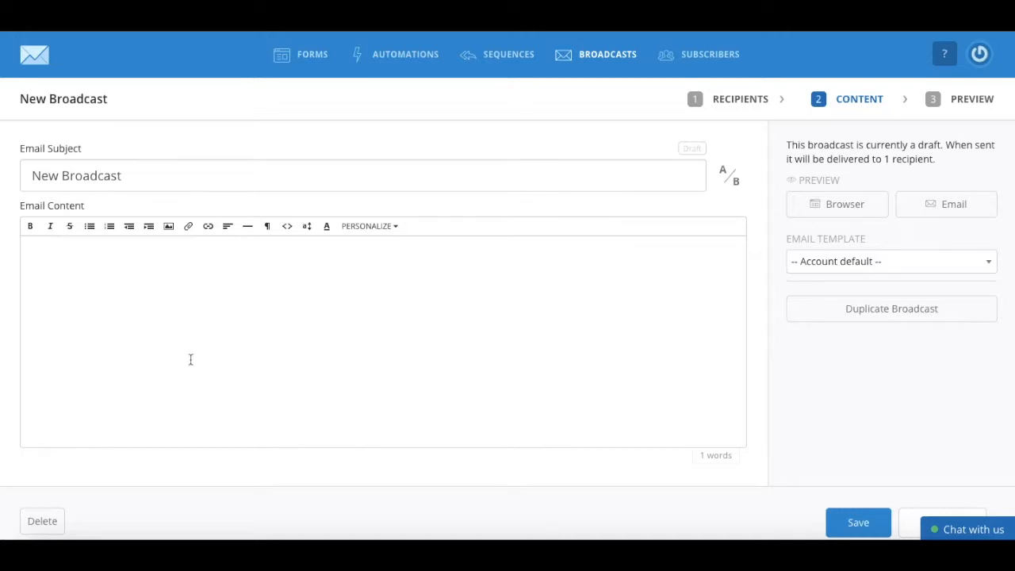
pyautogui.moveTo(30, 226)
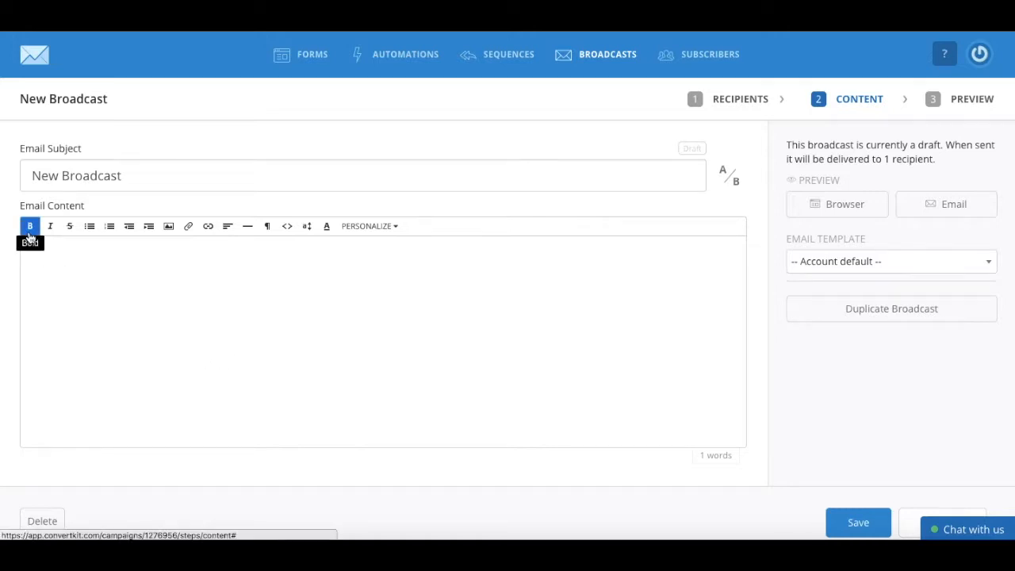
pyautogui.moveTo(70, 225)
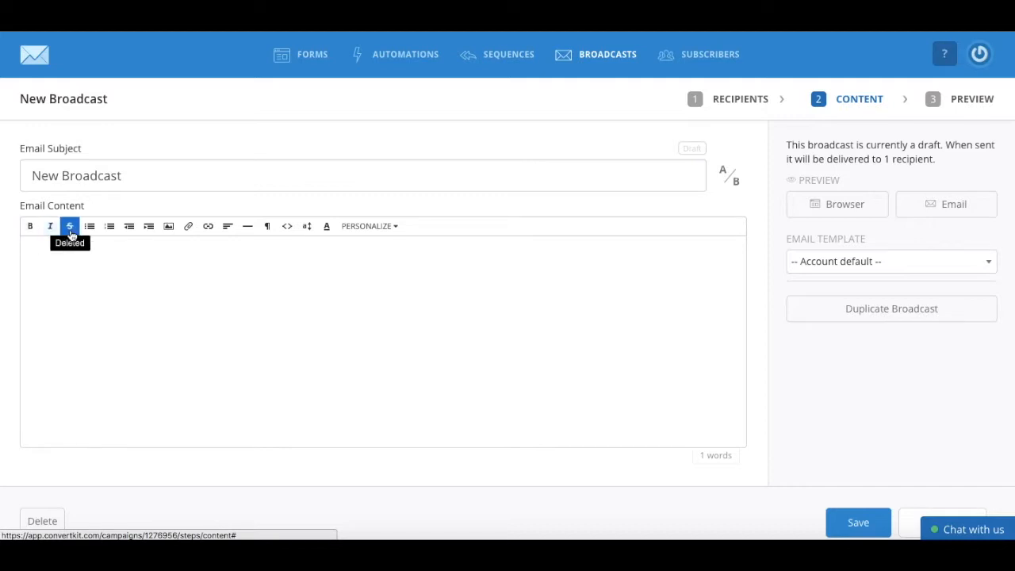
pyautogui.moveTo(89, 226)
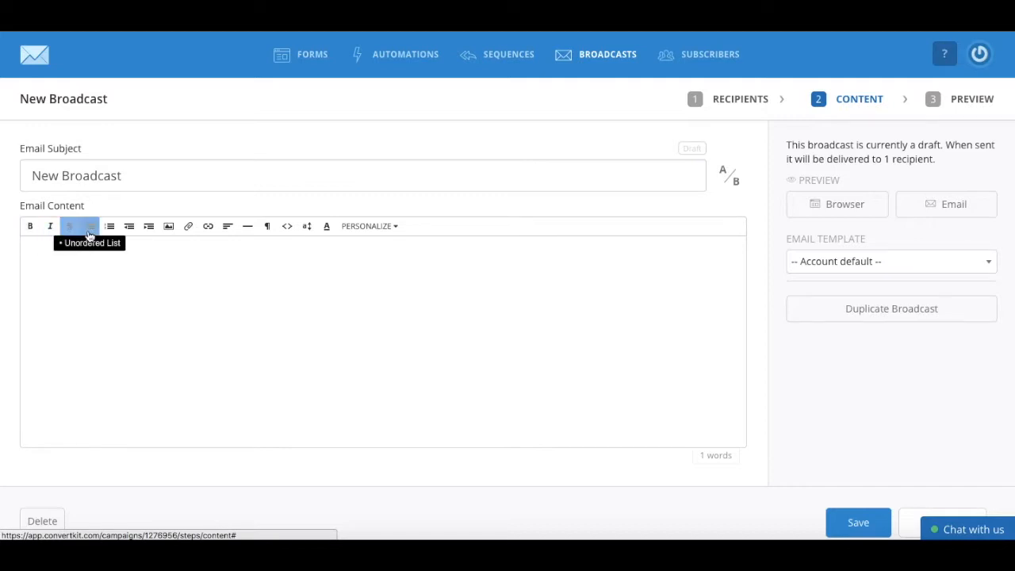
pyautogui.moveTo(109, 225)
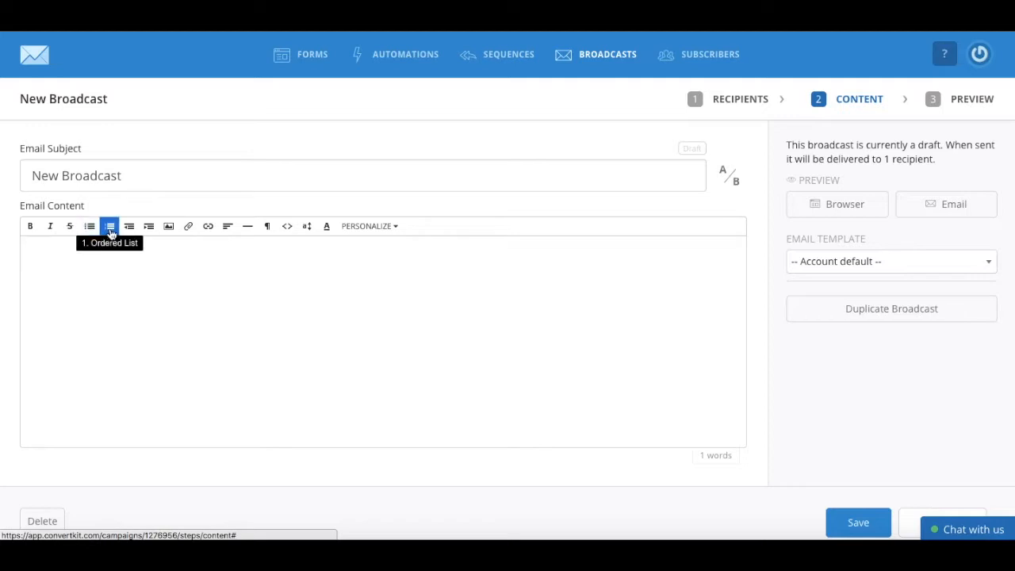
pyautogui.moveTo(128, 225)
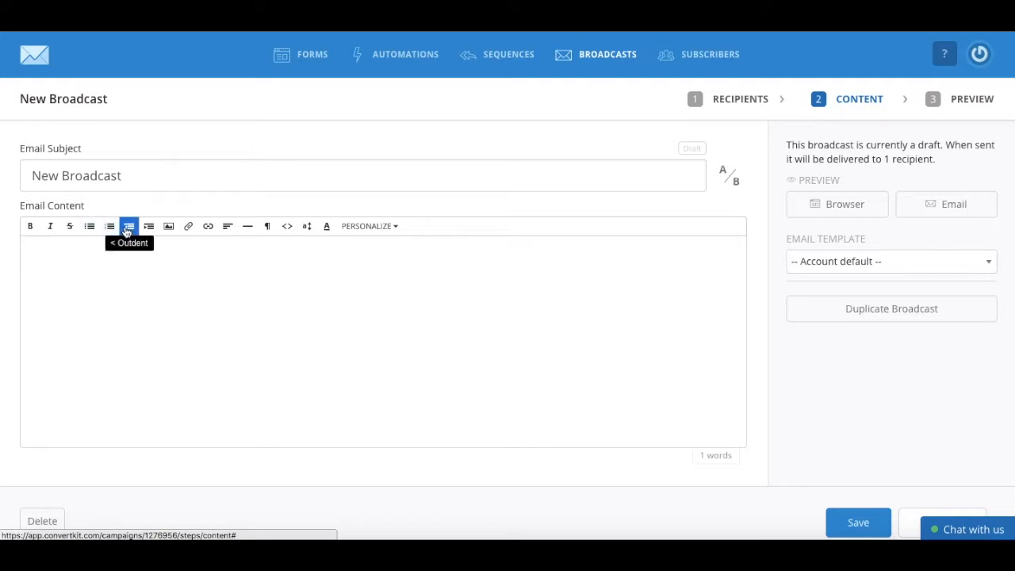
pyautogui.moveTo(149, 225)
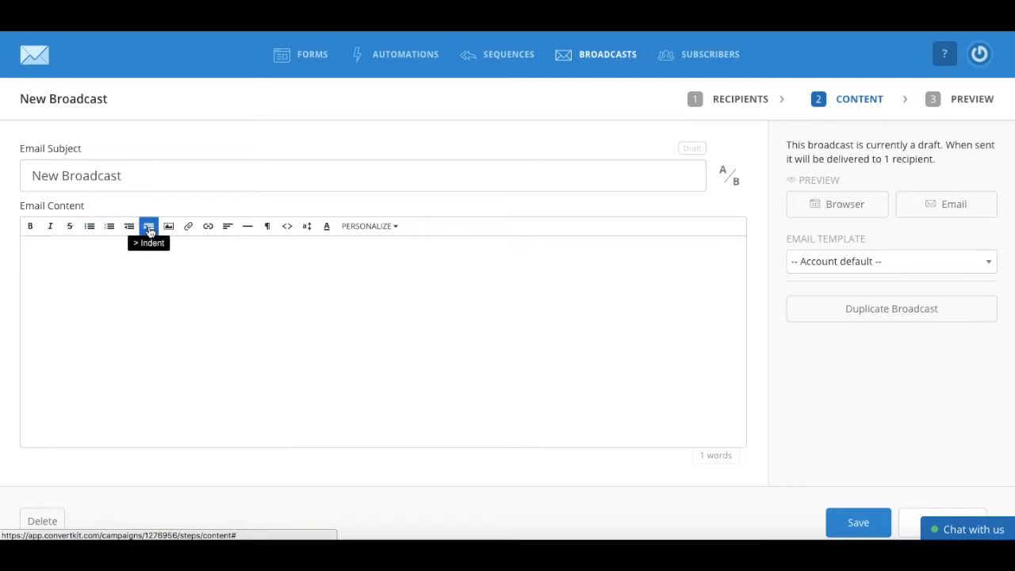
pyautogui.moveTo(168, 225)
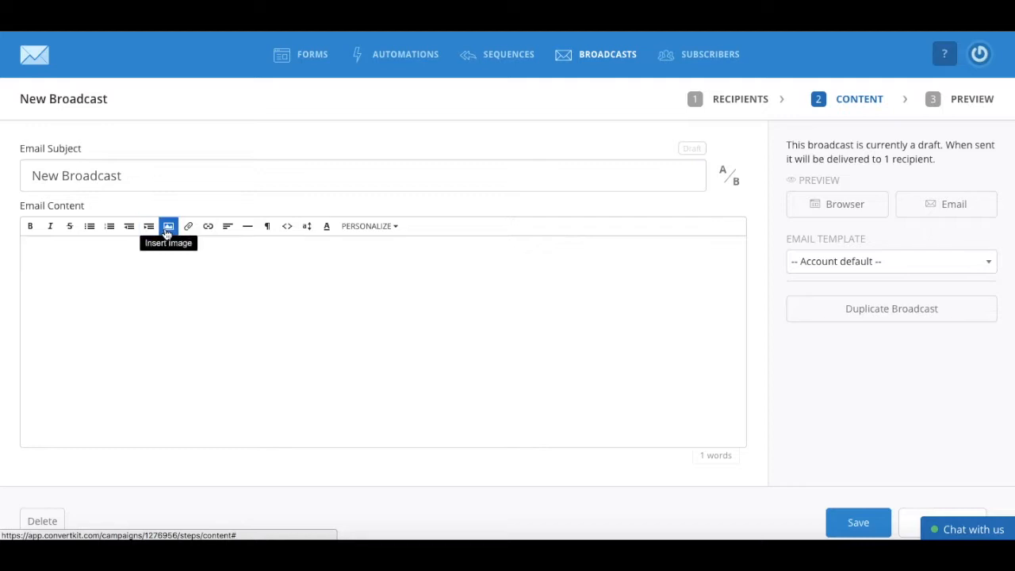
pyautogui.moveTo(187, 225)
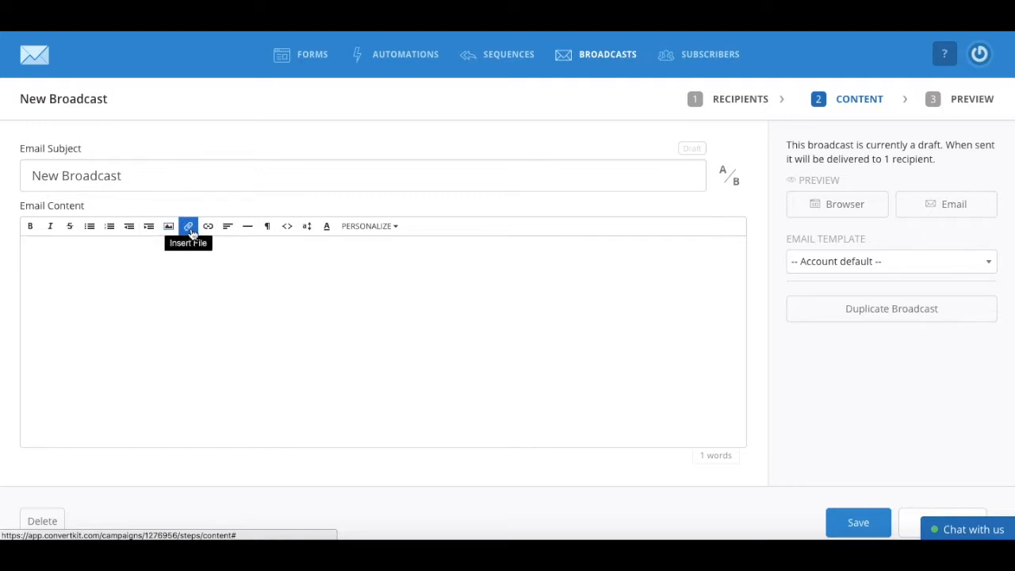
pyautogui.moveTo(229, 226)
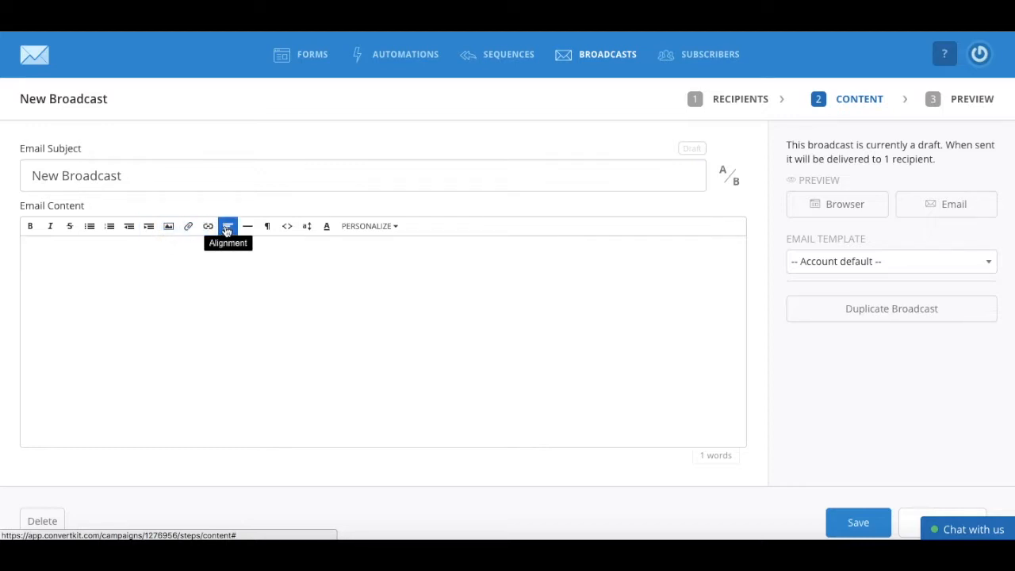
pyautogui.moveTo(248, 225)
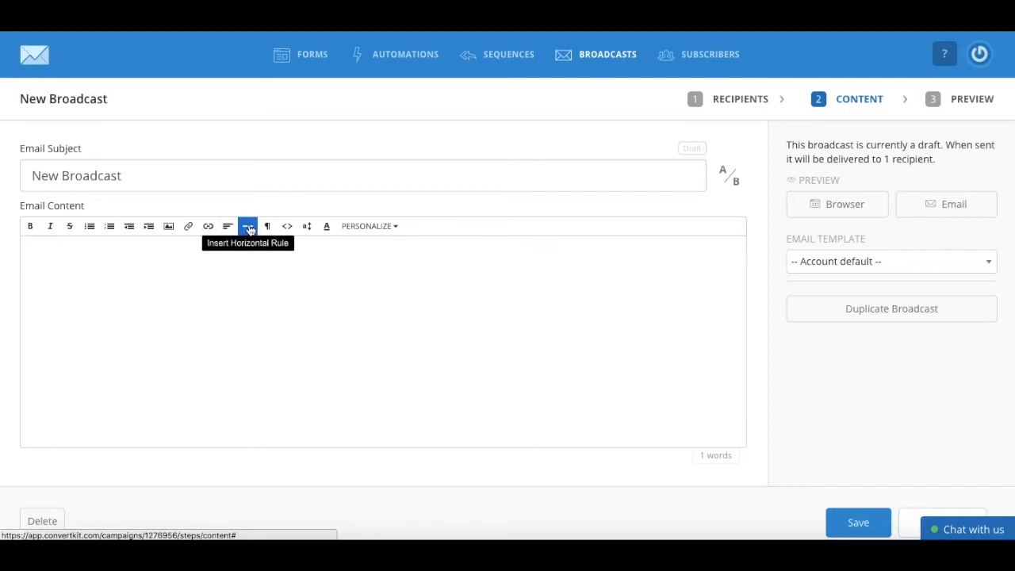
pyautogui.moveTo(266, 226)
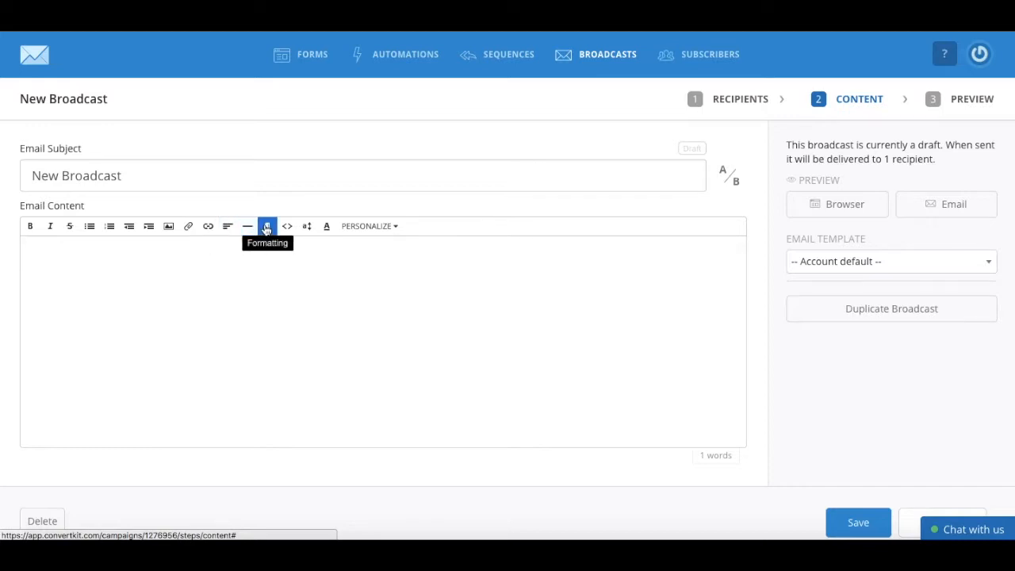
pyautogui.moveTo(287, 225)
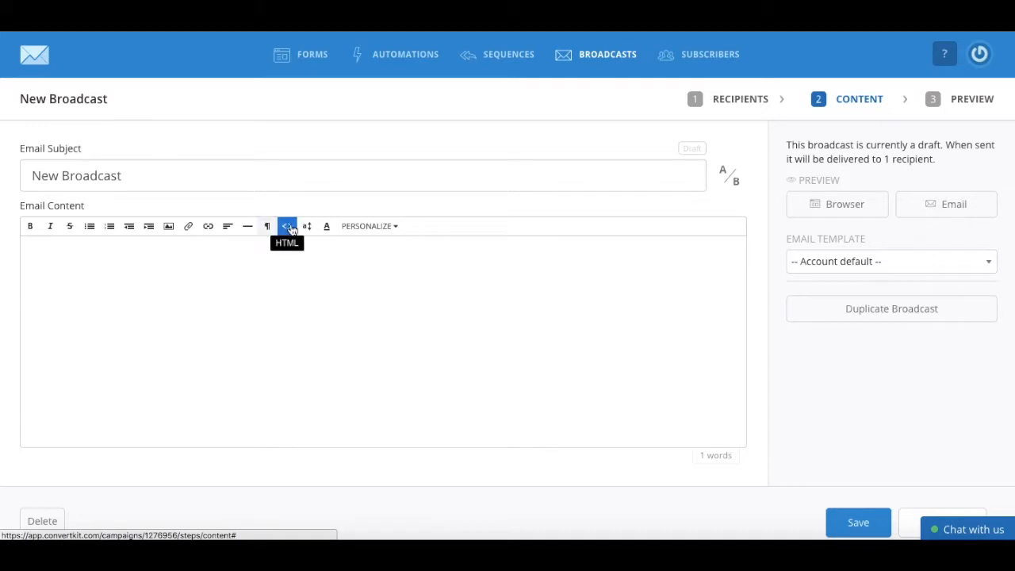
pyautogui.moveTo(307, 226)
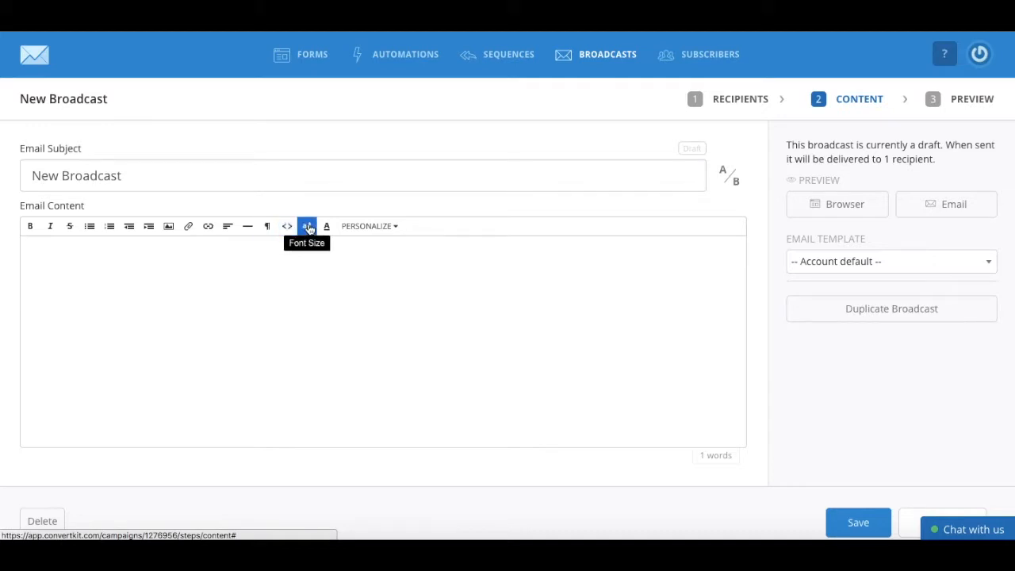
pyautogui.moveTo(327, 226)
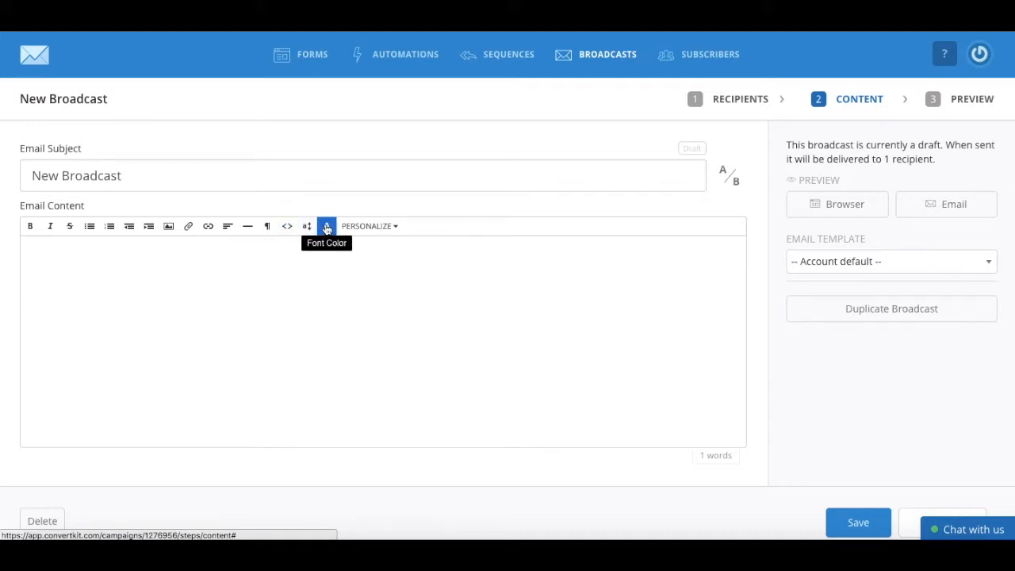
pyautogui.click(370, 225)
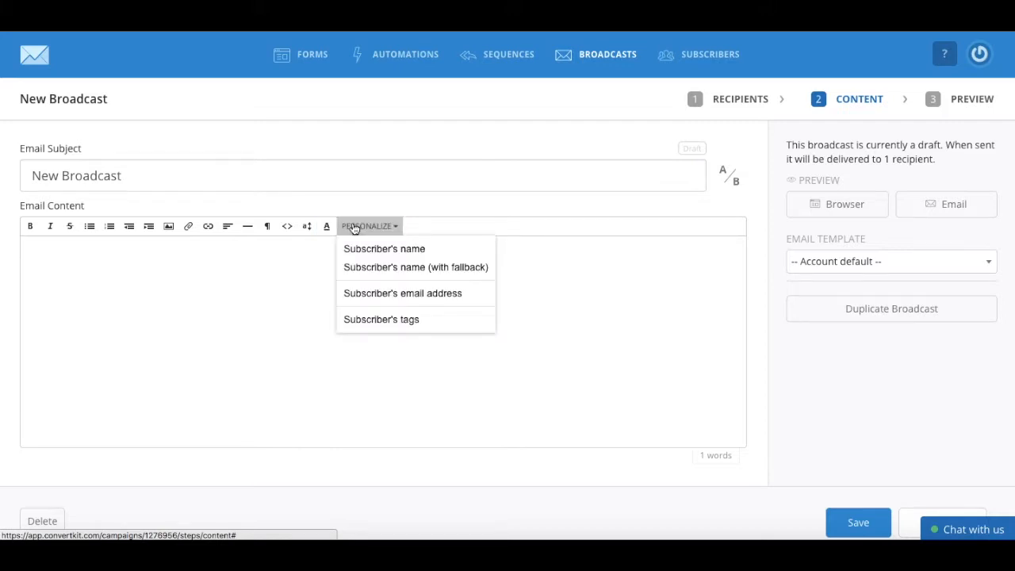
pyautogui.moveTo(248, 225)
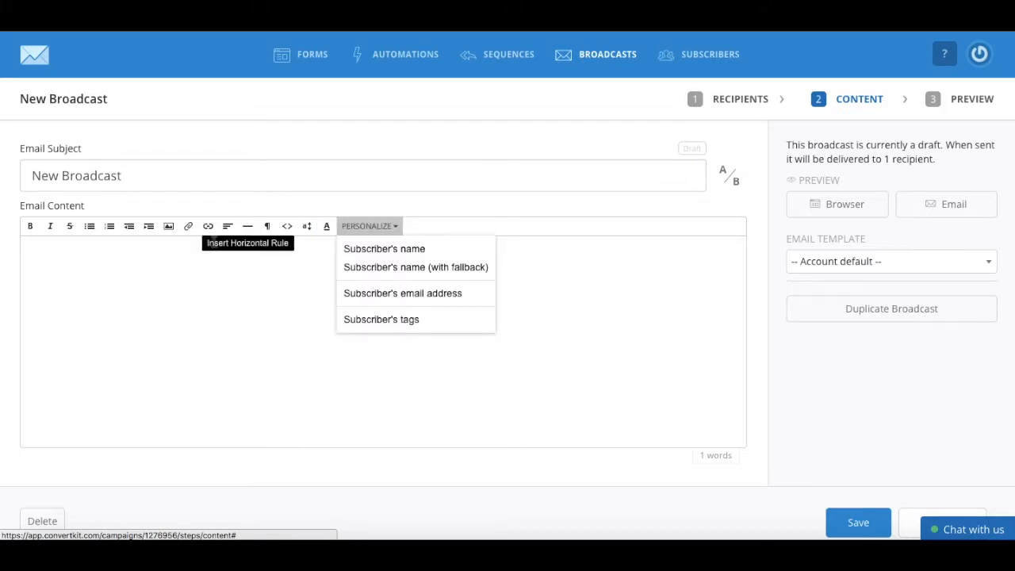
# Step: Write I'm done editing my content! in the email body and save the draft
pyautogui.click(208, 319)
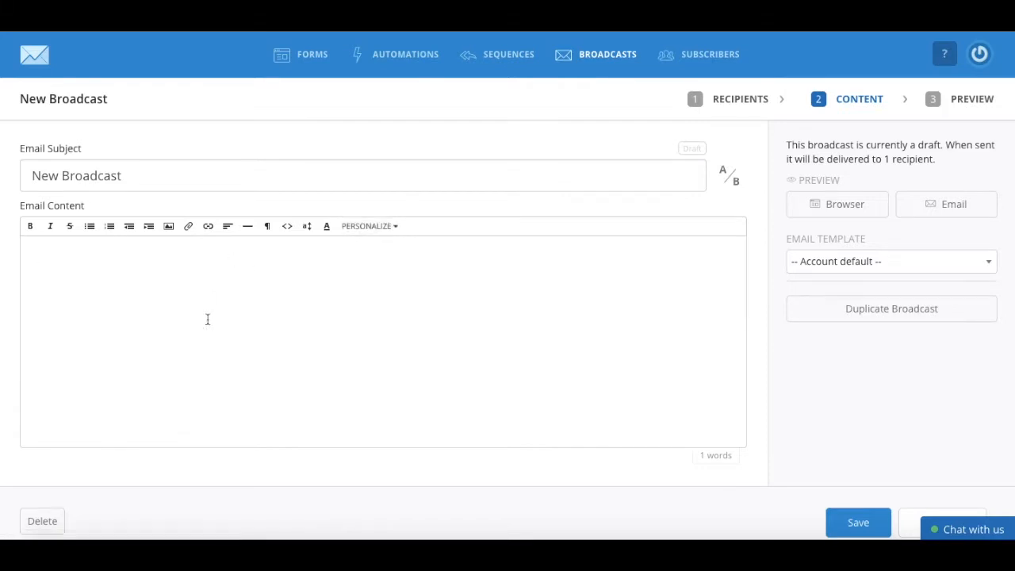
pyautogui.write("I'm do")
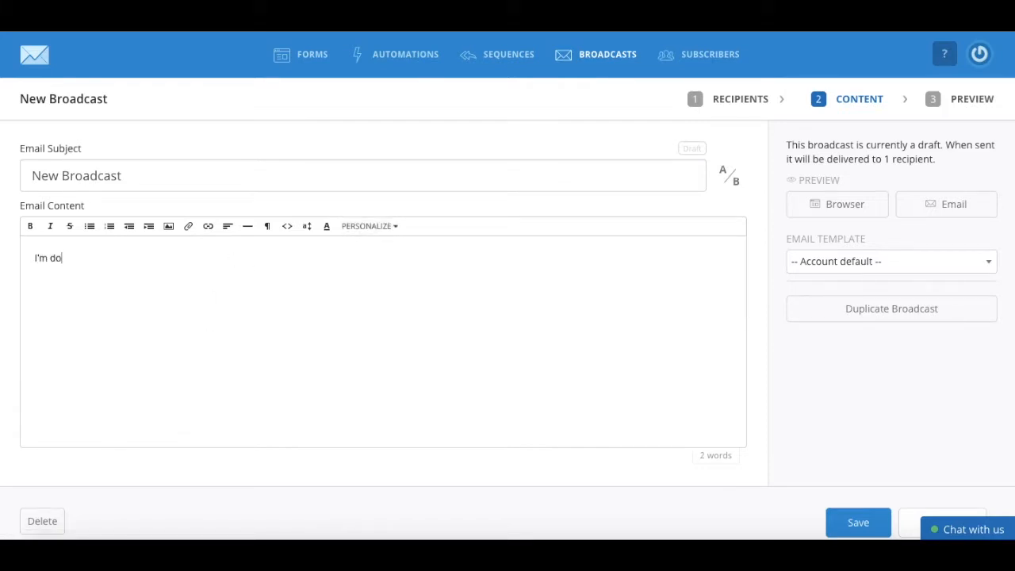
pyautogui.write('ne editing my co')
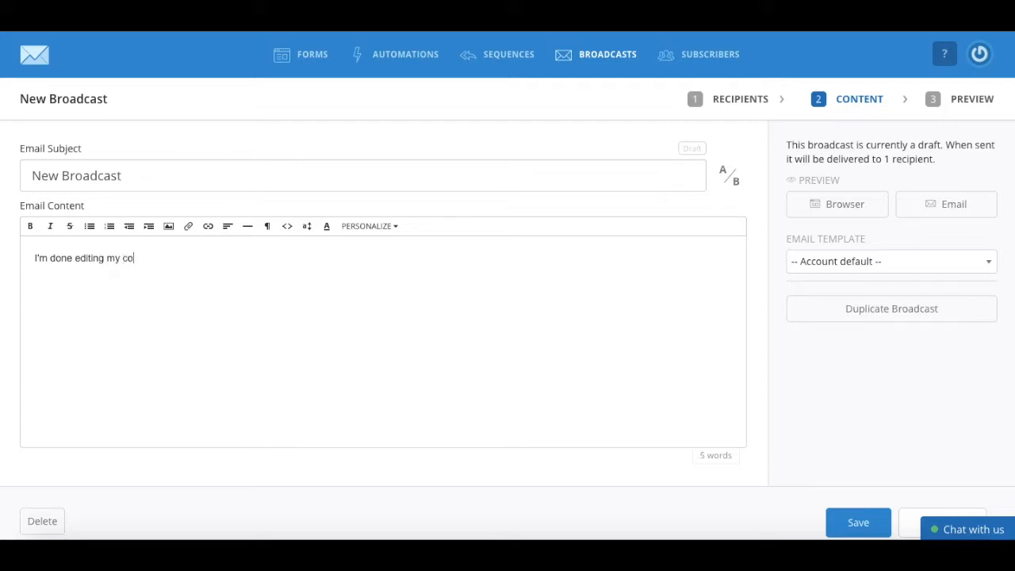
pyautogui.write('ntent!')
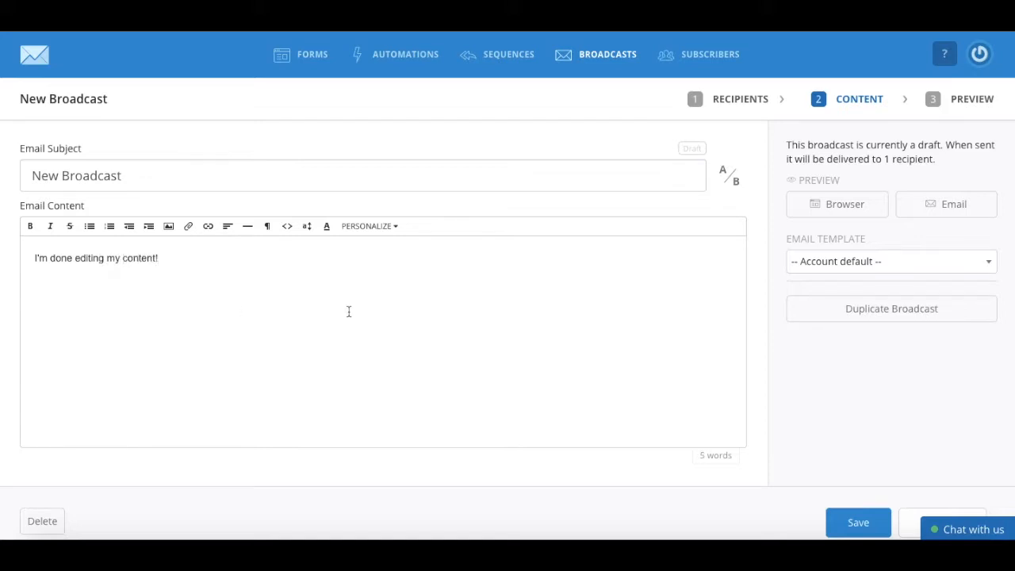
pyautogui.click(858, 522)
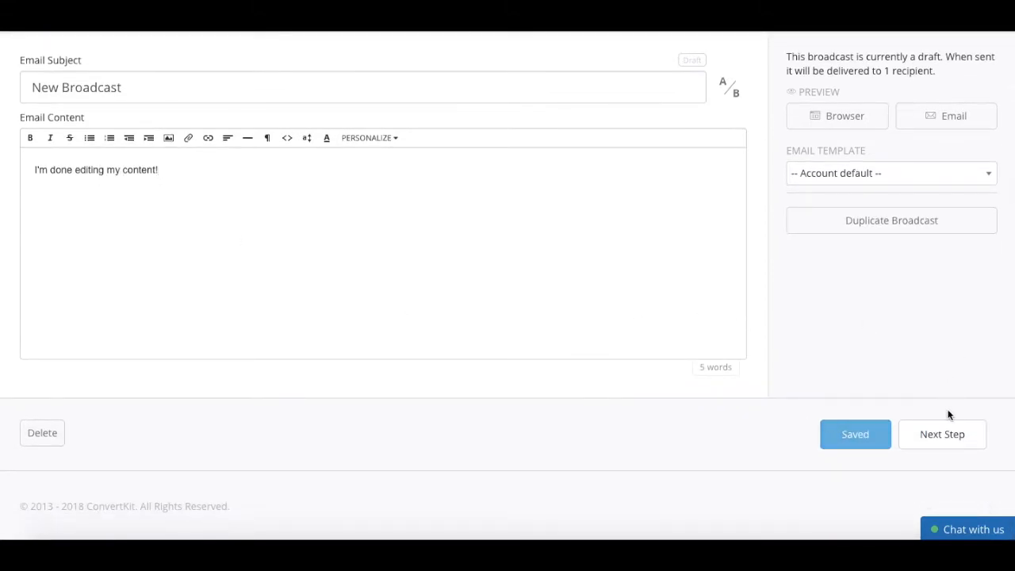
pyautogui.moveTo(942, 434)
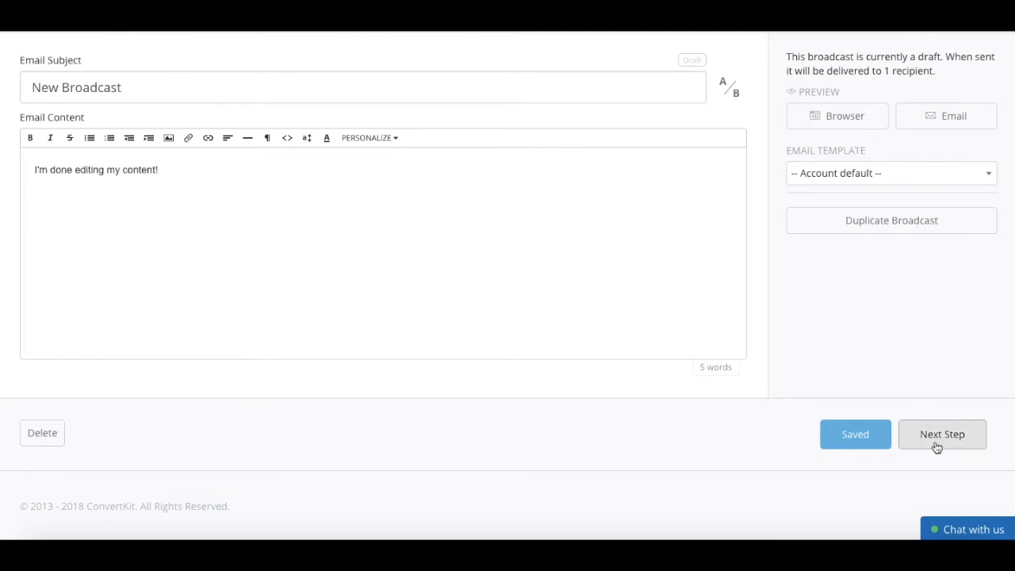
# Step: Advance the broadcast to its preview step showing the rendered email
pyautogui.click(942, 435)
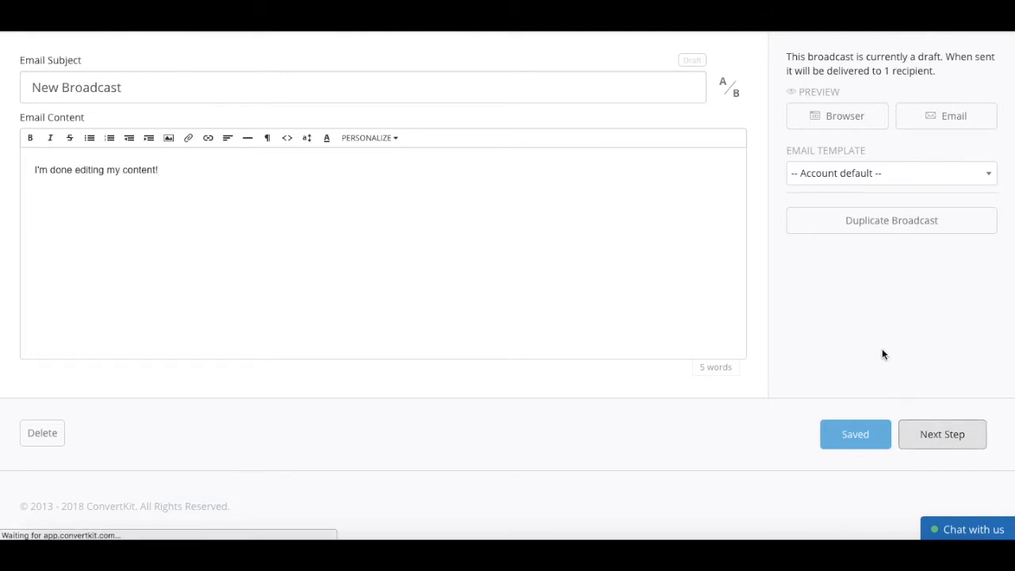
pyautogui.click(942, 434)
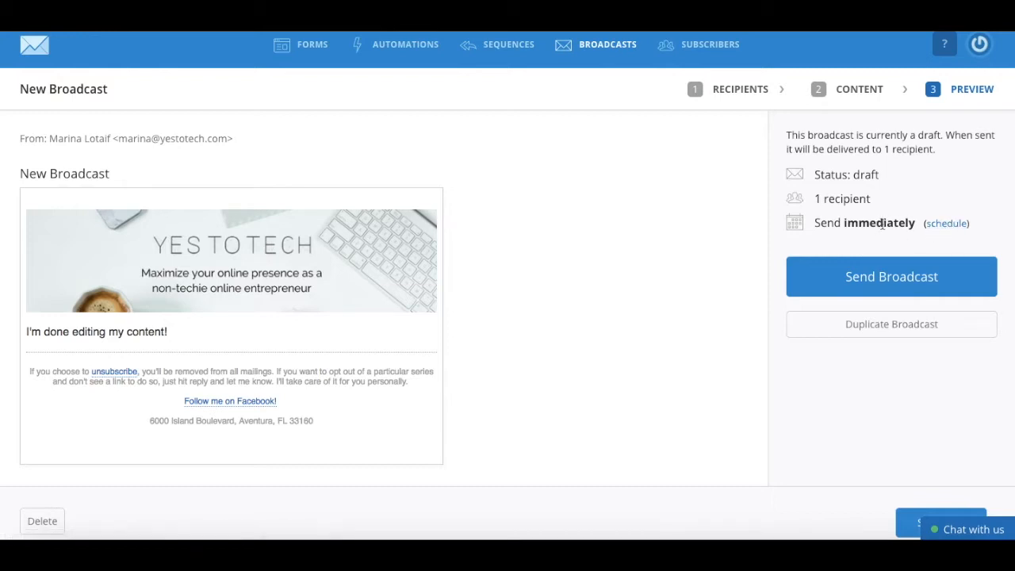
# Step: Schedule the broadcast for May 24 at 2:05pm Eastern instead of sending immediately
pyautogui.click(945, 222)
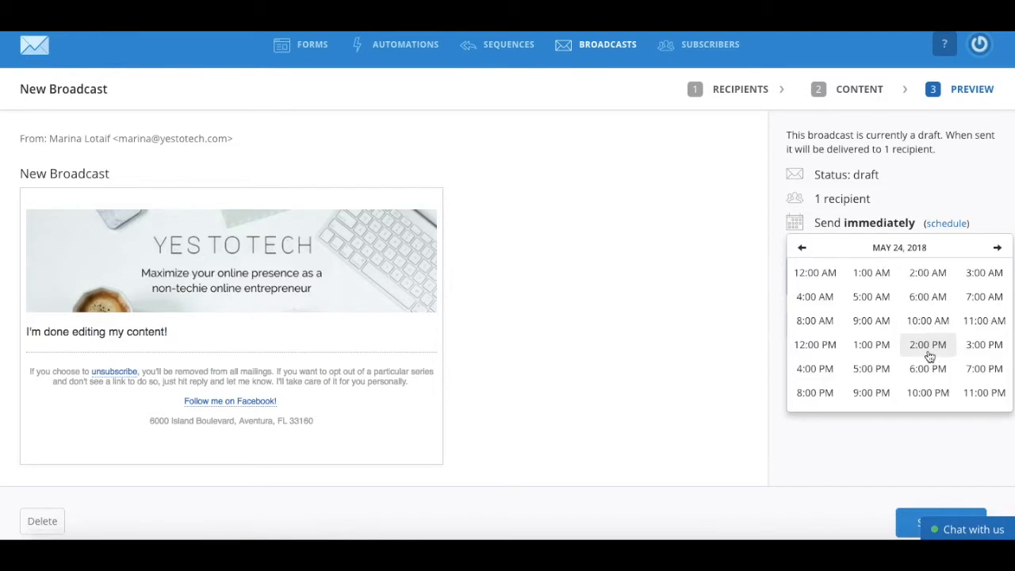
pyautogui.click(926, 344)
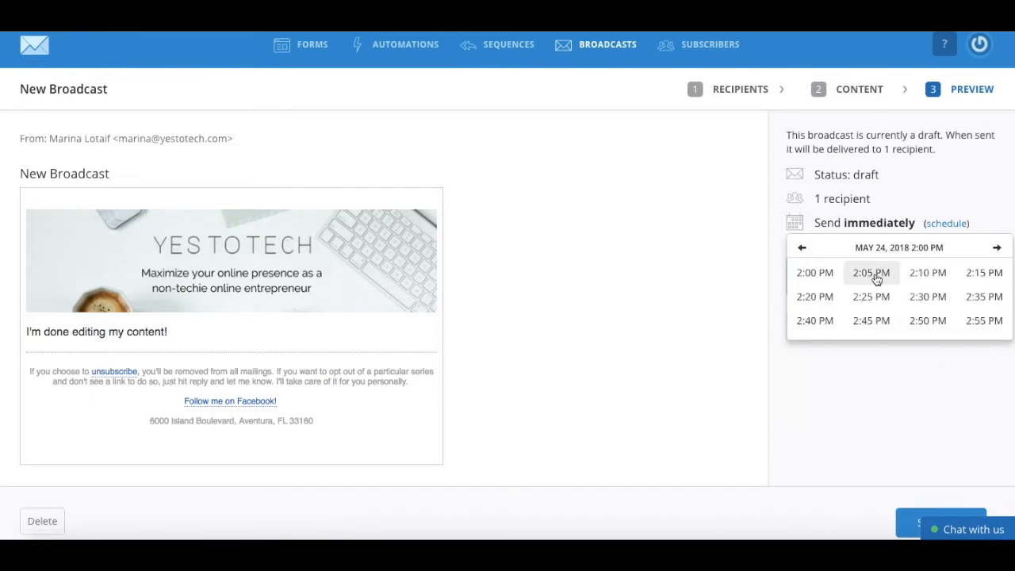
pyautogui.click(870, 273)
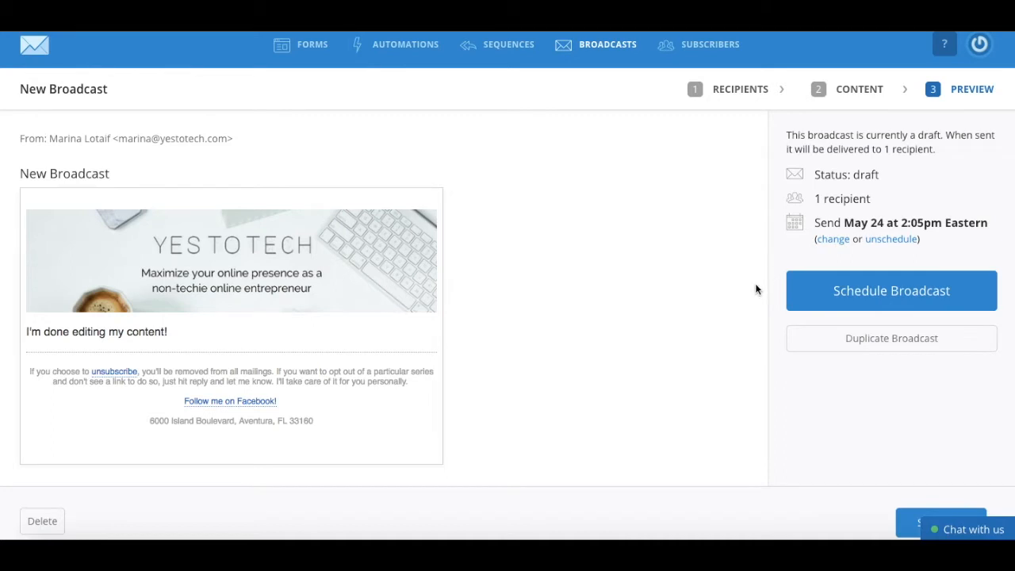
pyautogui.moveTo(828, 307)
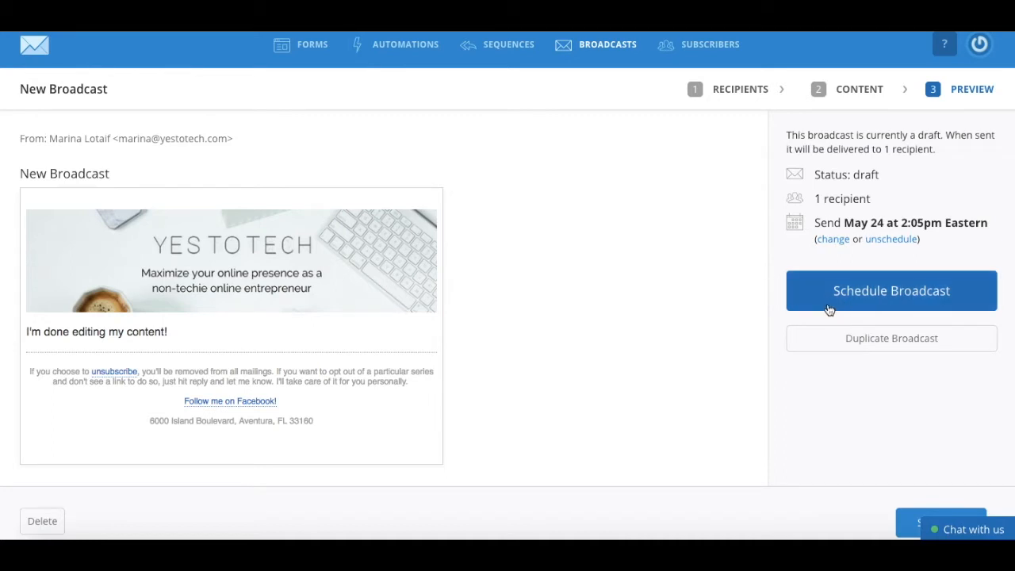
pyautogui.moveTo(683, 305)
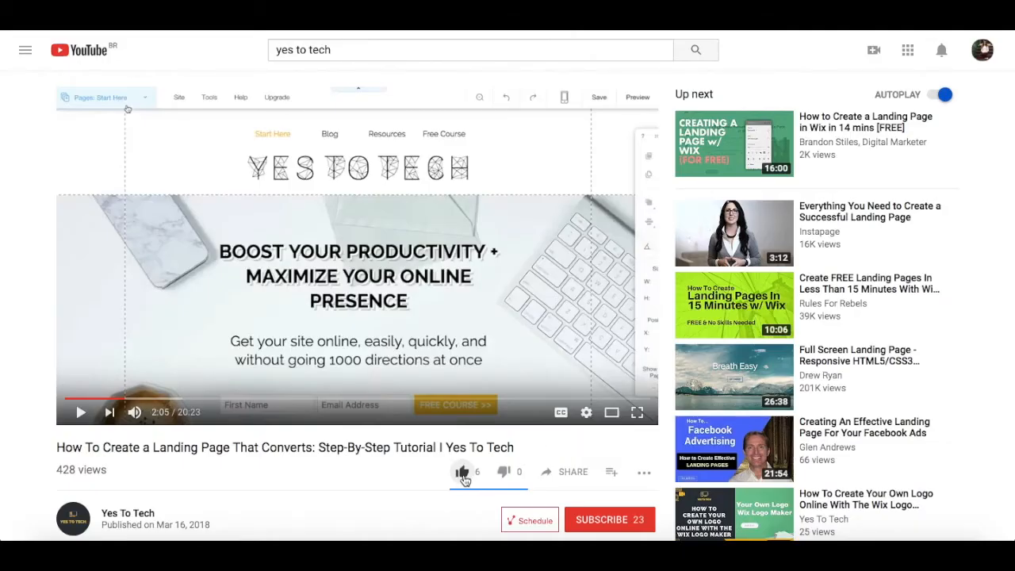
# Step: Like the Yes To Tech landing page video and subscribe to the channel
pyautogui.click(461, 473)
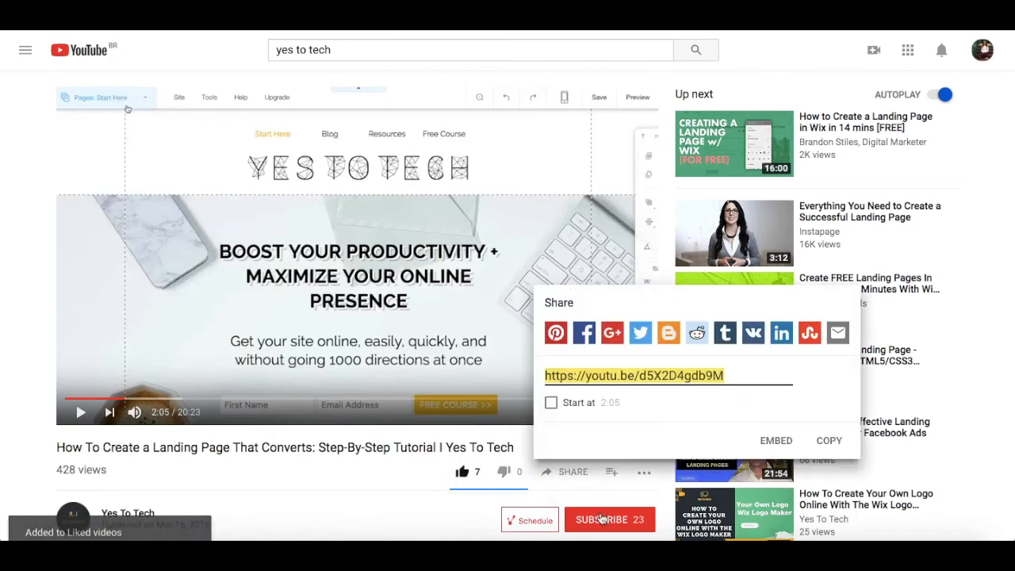
pyautogui.click(609, 520)
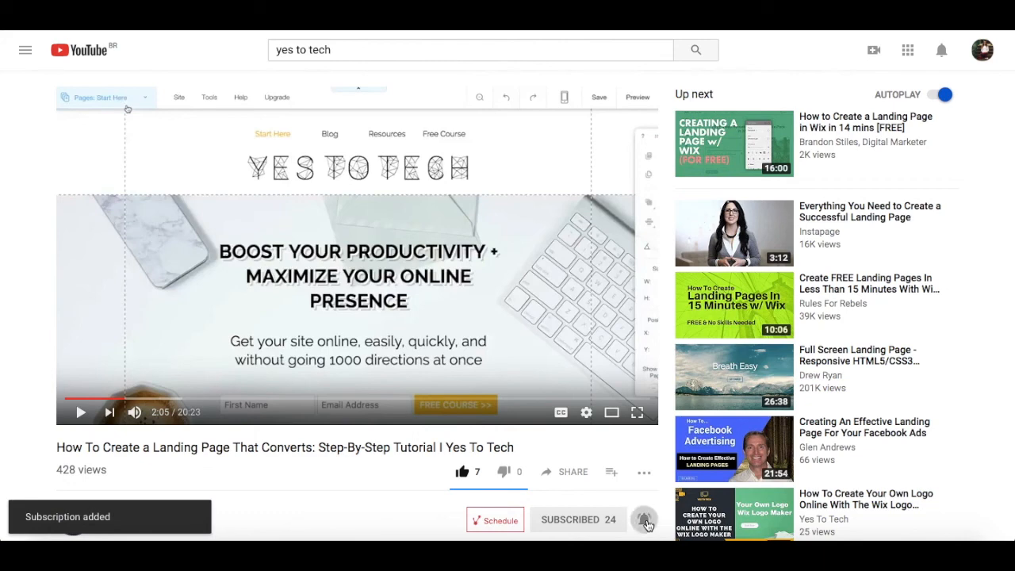